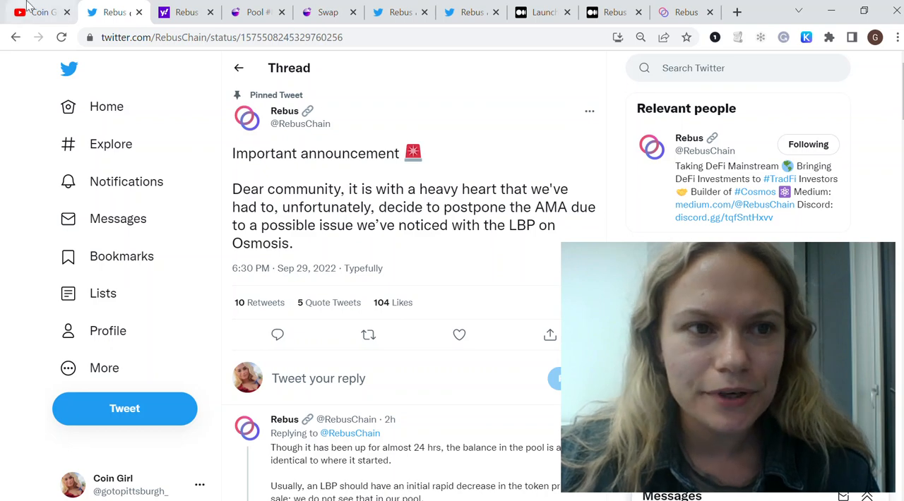
- Switch from the Rebus Twitter thread to the YouTube channel's Videos page
left_click(40, 11)
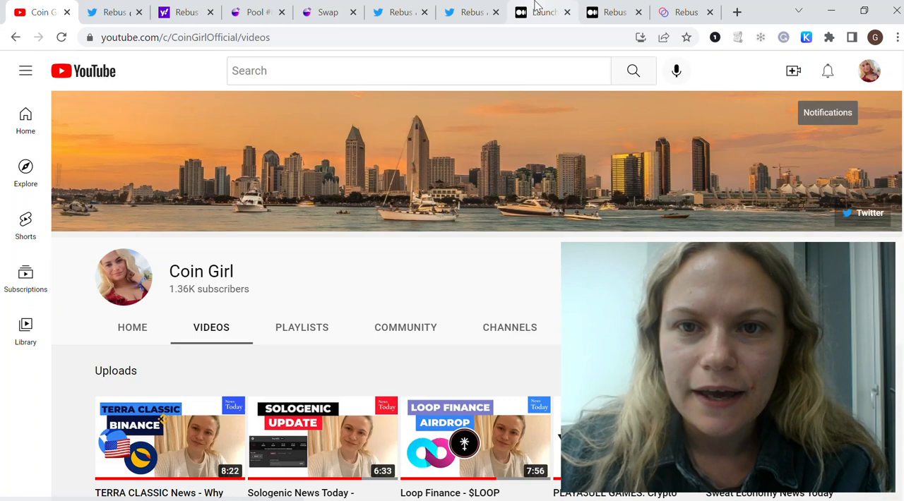
- Bring up the launch plan article's TL;DR dates, then the Rebus app Claim Airdrop page
left_click(113, 11)
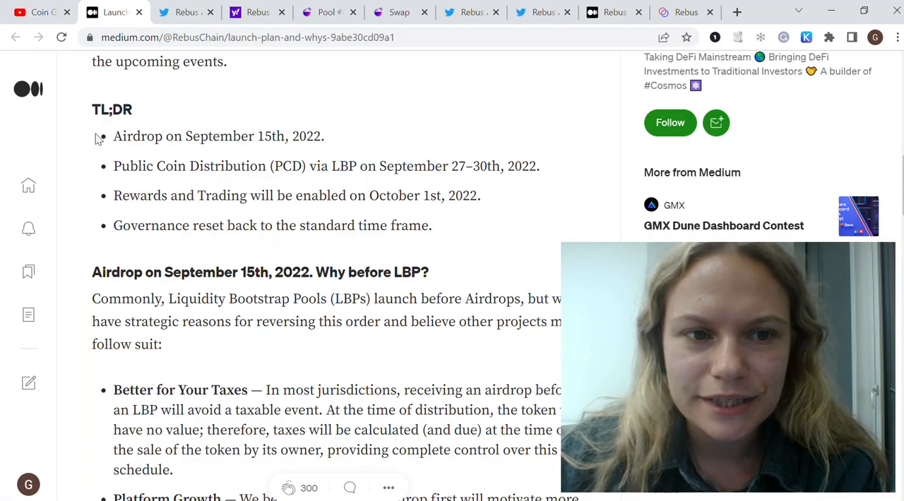
scroll("up", 3)
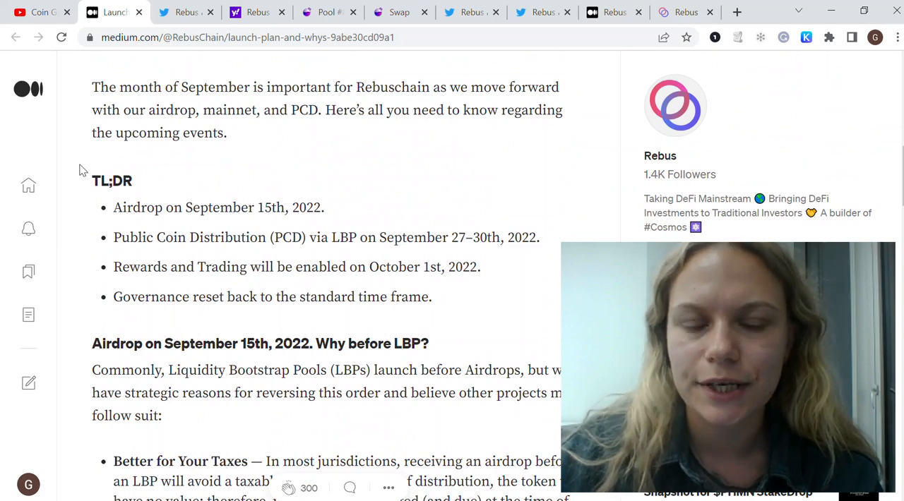
left_click(510, 11)
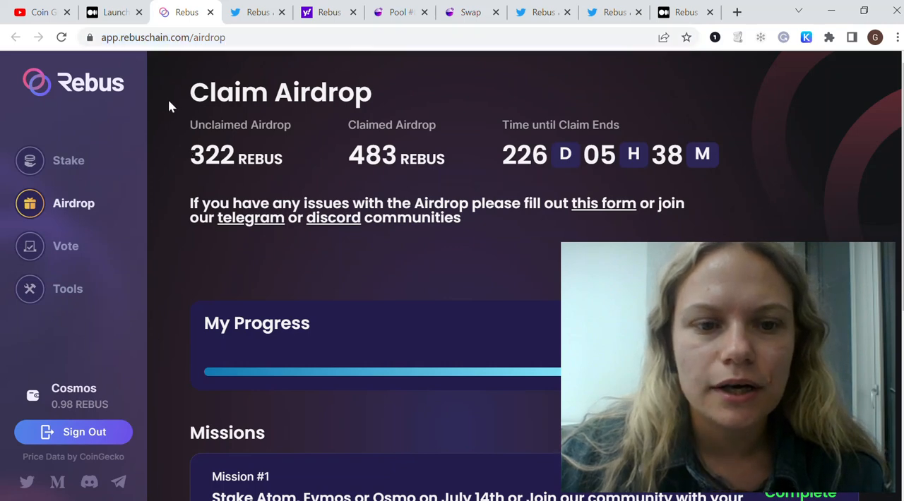
- Look over the airdrop Missions list, then go to the REBUS Liquidity Bootstrapping Pool page
scroll("down", 3)
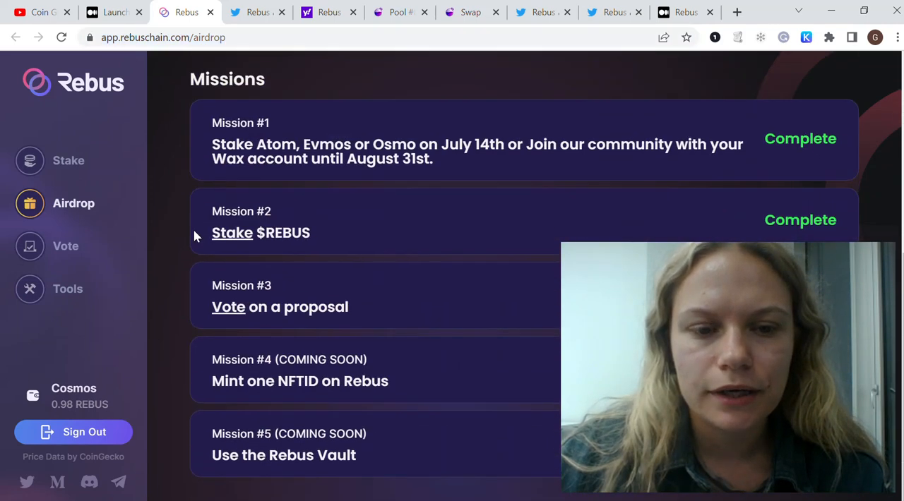
mouse_move(407, 421)
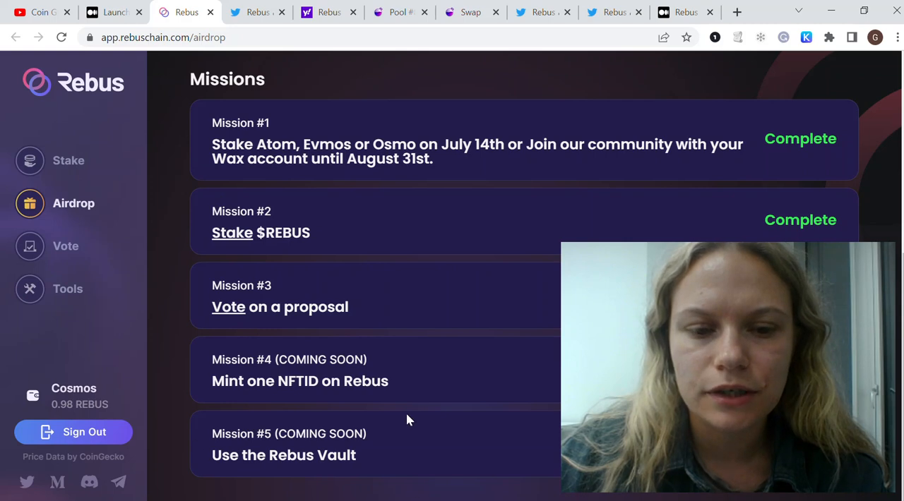
mouse_move(240, 372)
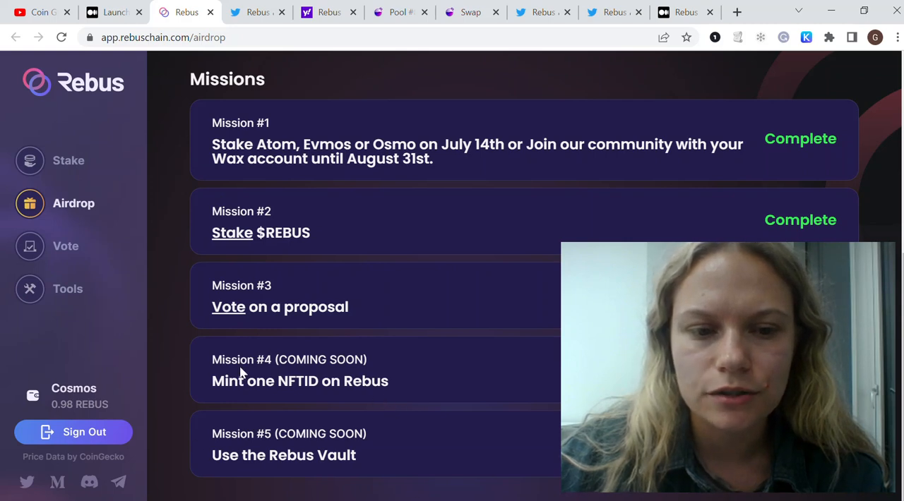
mouse_move(356, 423)
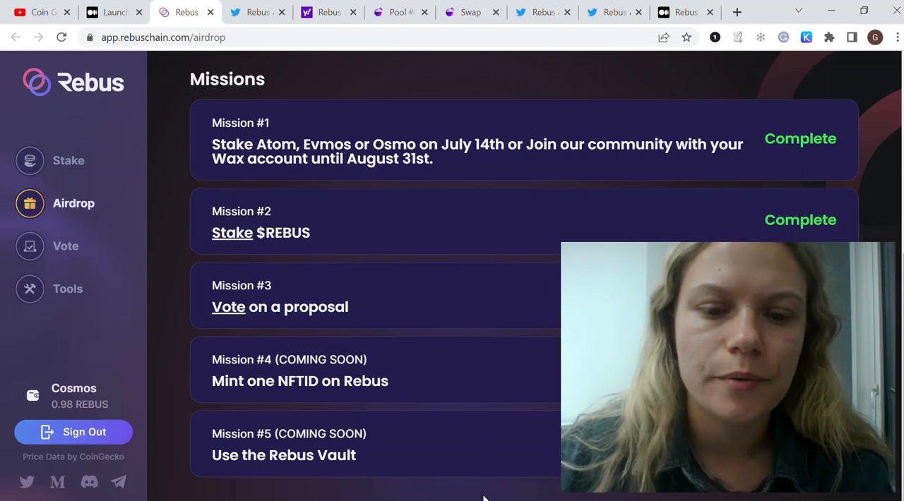
scroll("up", 3)
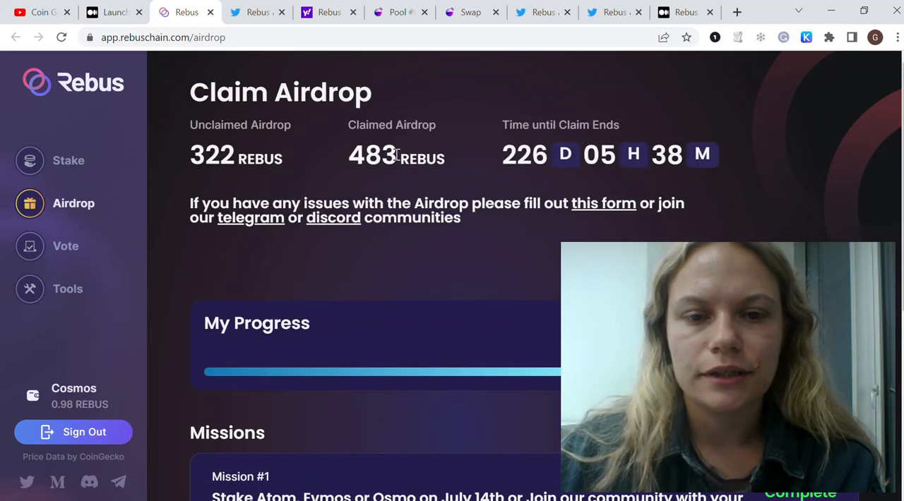
mouse_move(315, 151)
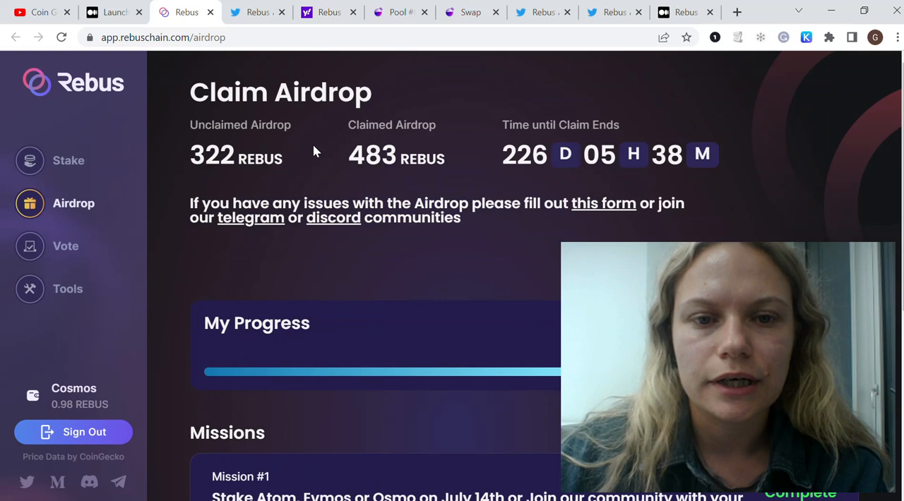
mouse_move(139, 125)
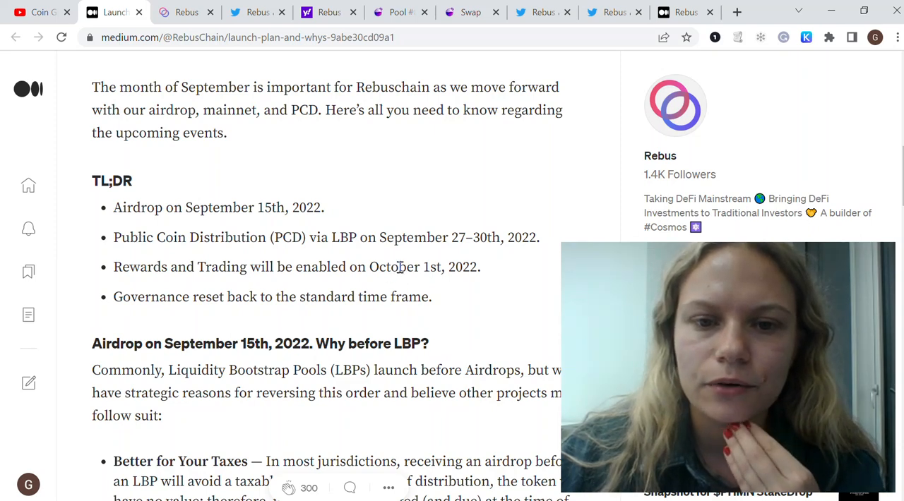
mouse_move(413, 93)
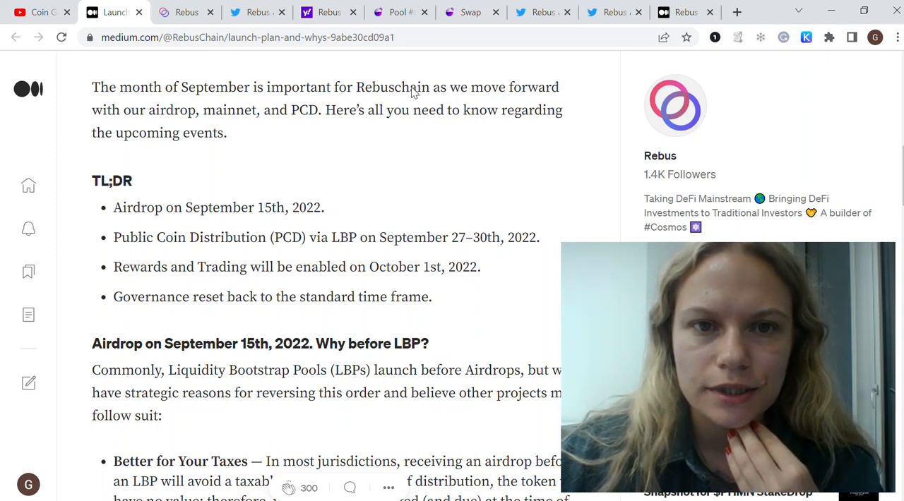
left_click(197, 11)
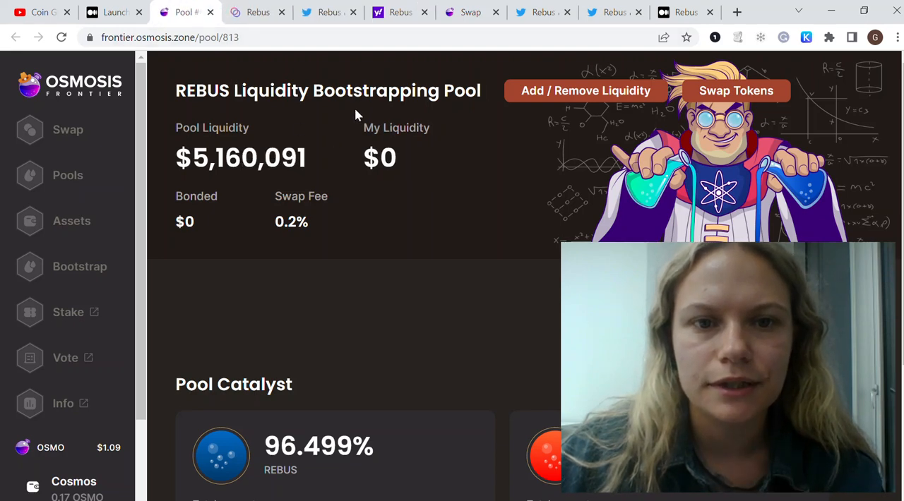
mouse_move(471, 115)
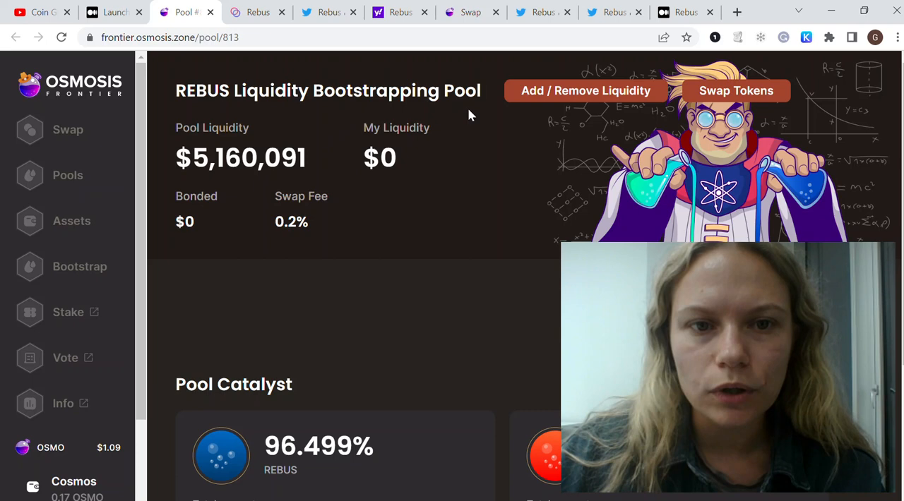
mouse_move(387, 119)
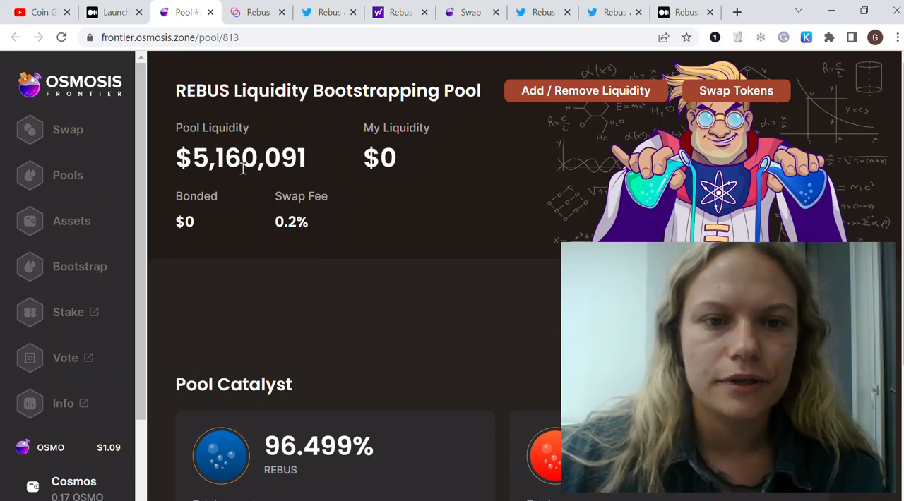
mouse_move(267, 200)
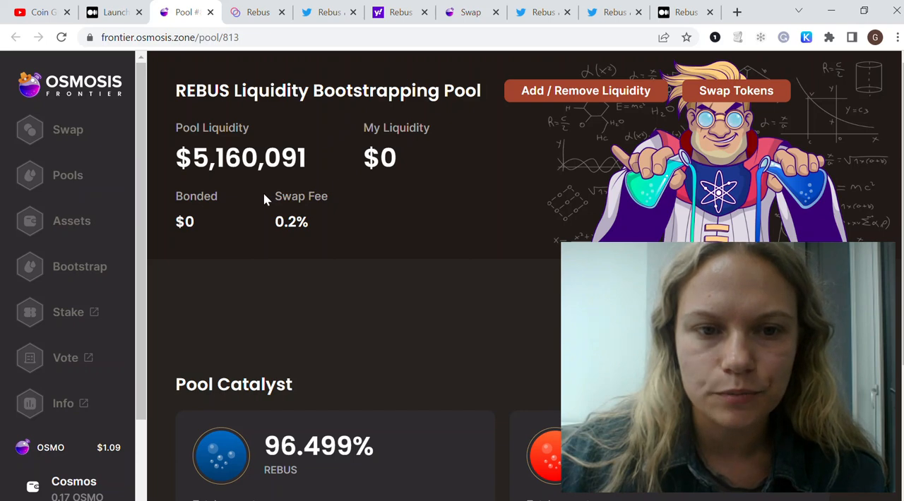
- Return from the REBUS Pool #813 stats to the launch plan article's TL;DR dates
left_click(113, 11)
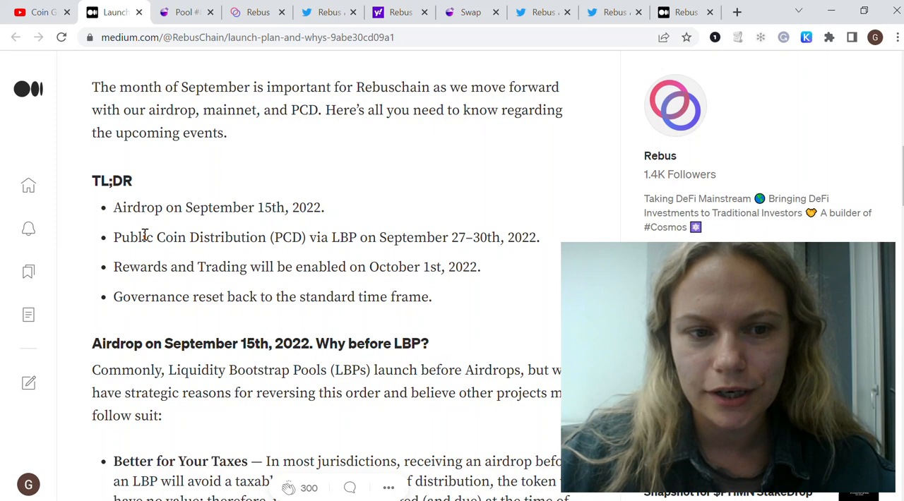
mouse_move(328, 11)
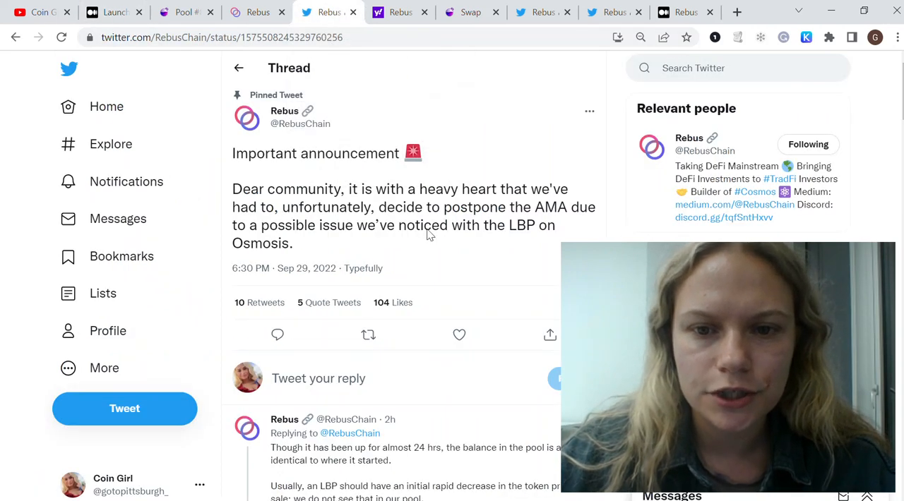
- Scroll through the RebusChain replies about the LBP price and Osmosis outreach
scroll("down", 3)
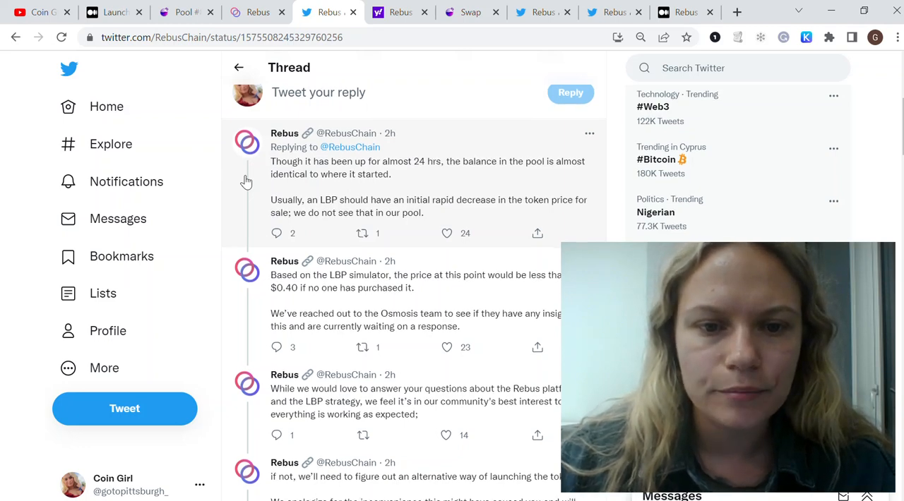
scroll("down", 3)
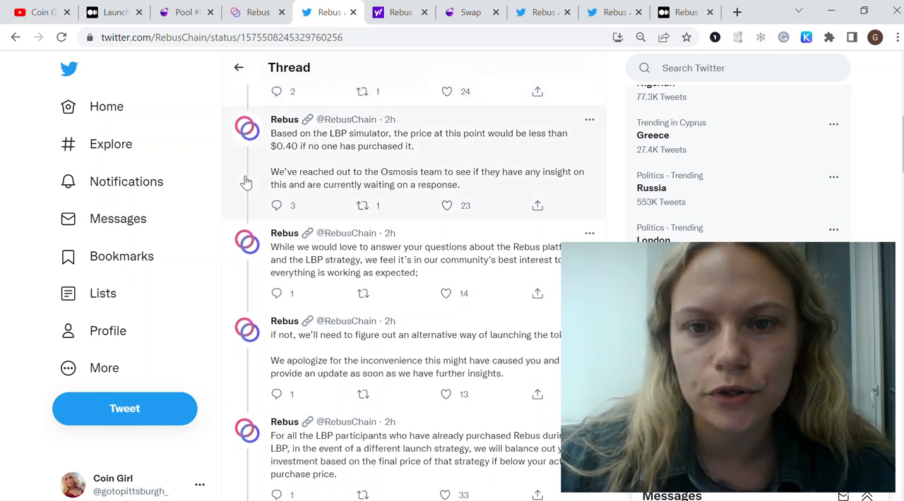
mouse_move(304, 165)
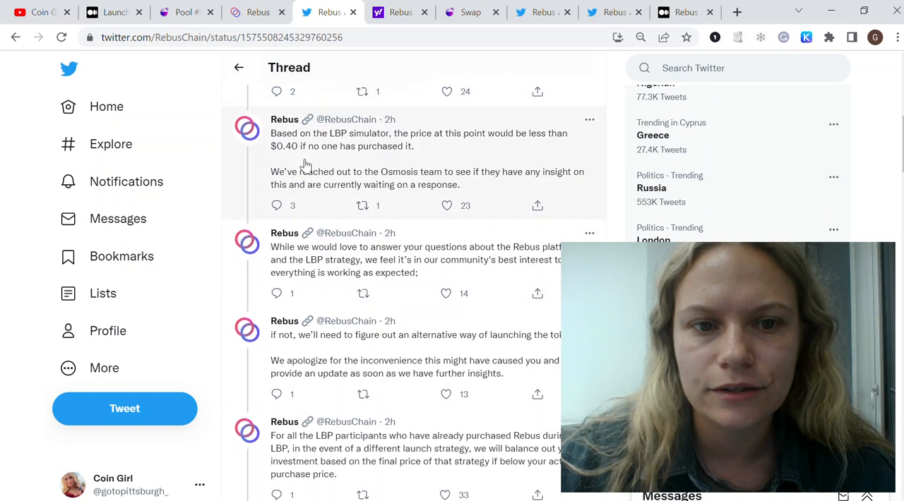
mouse_move(311, 161)
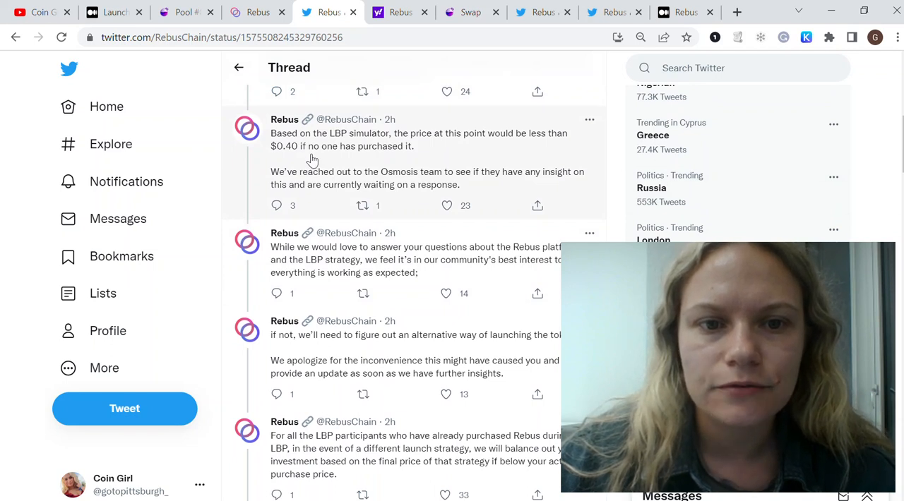
mouse_move(387, 167)
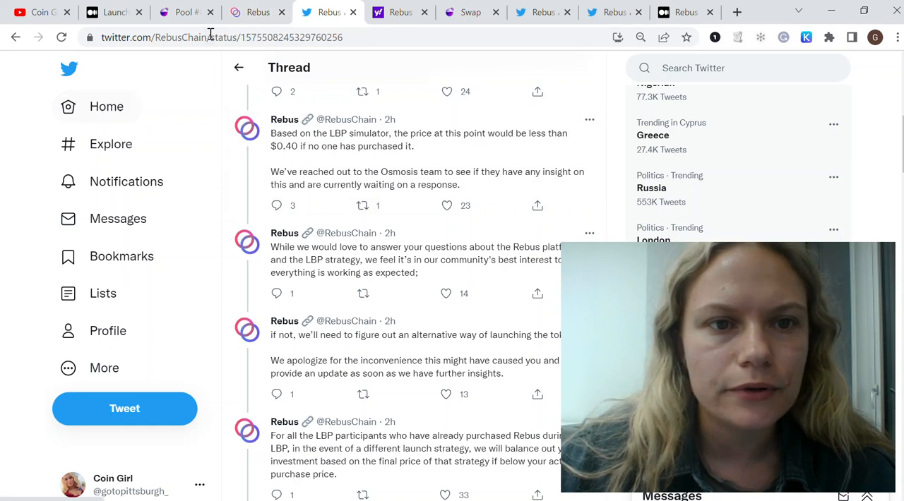
- Check the Osmosis OSMO→REBUS swap quote (~1.10 REBUS per OSMO), then return to the Twitter thread
left_click(398, 11)
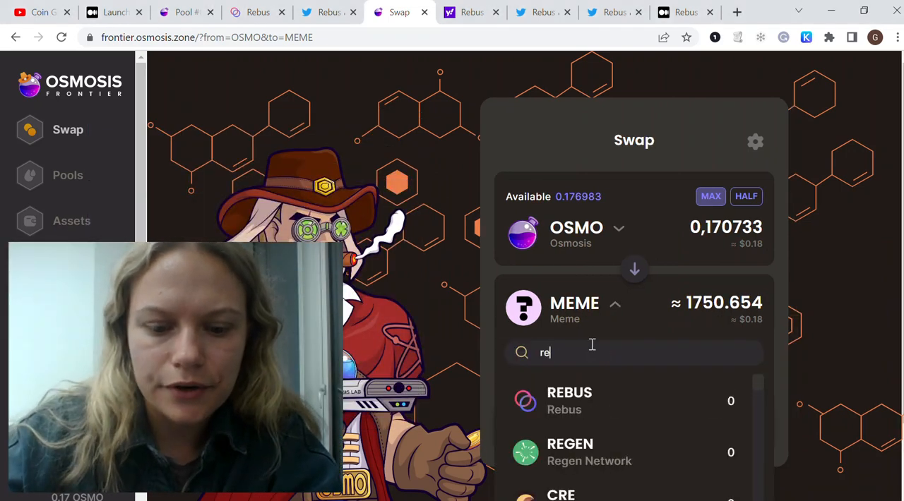
left_click(569, 402)
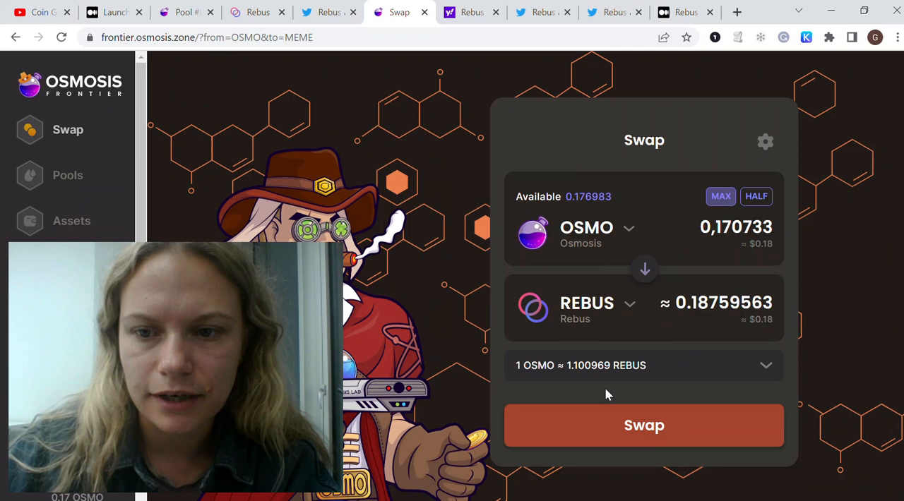
mouse_move(700, 288)
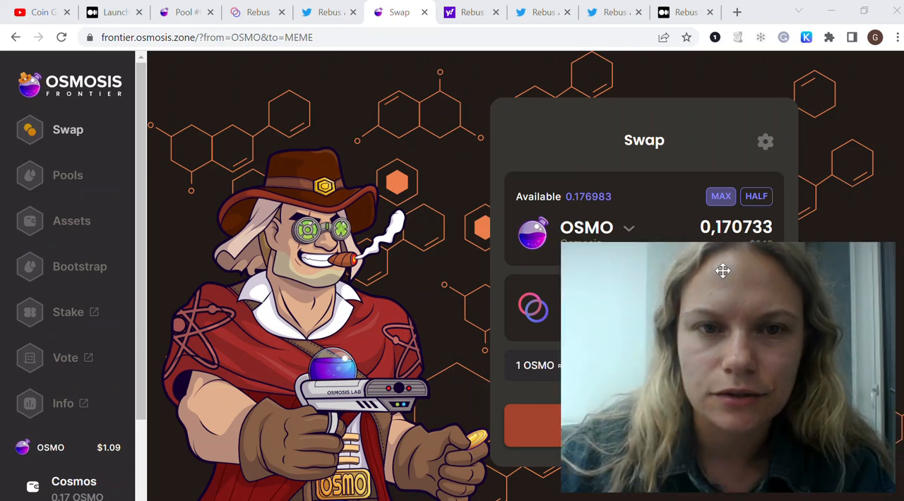
left_click(327, 12)
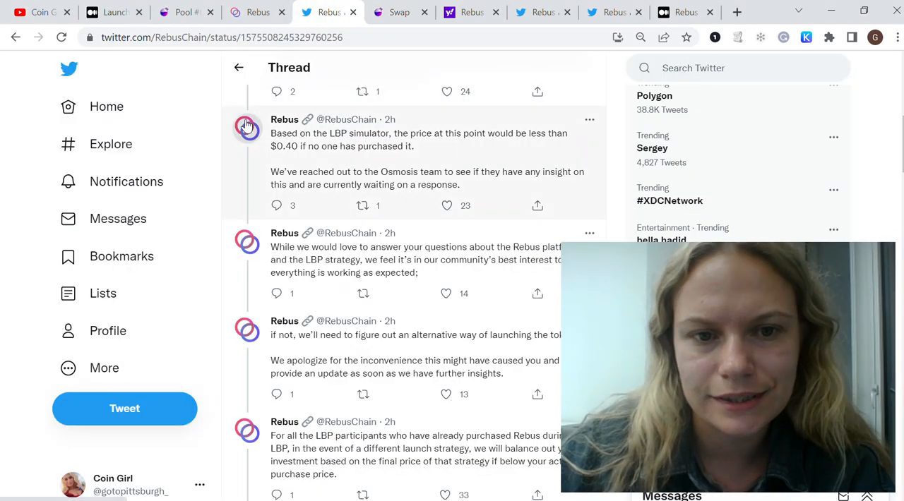
- Read down the Rebus thread's replies about balancing LBP buyers' investments
scroll("down", 3)
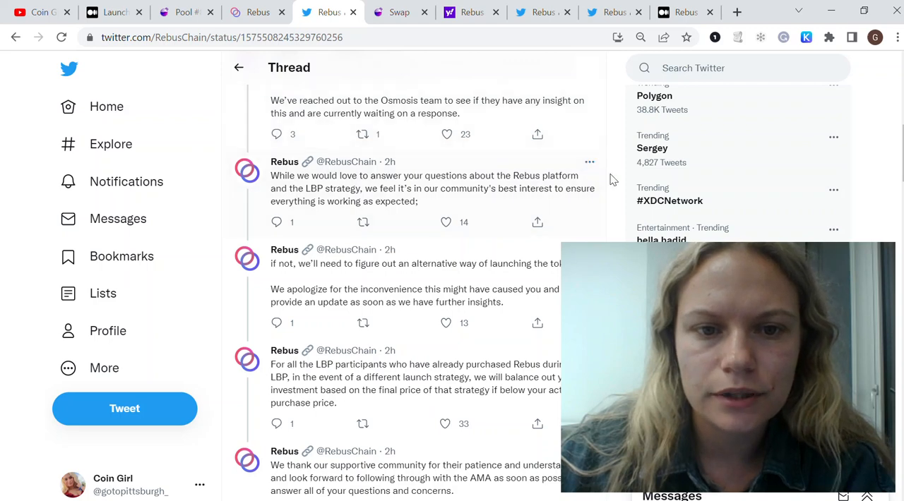
scroll("down", 3)
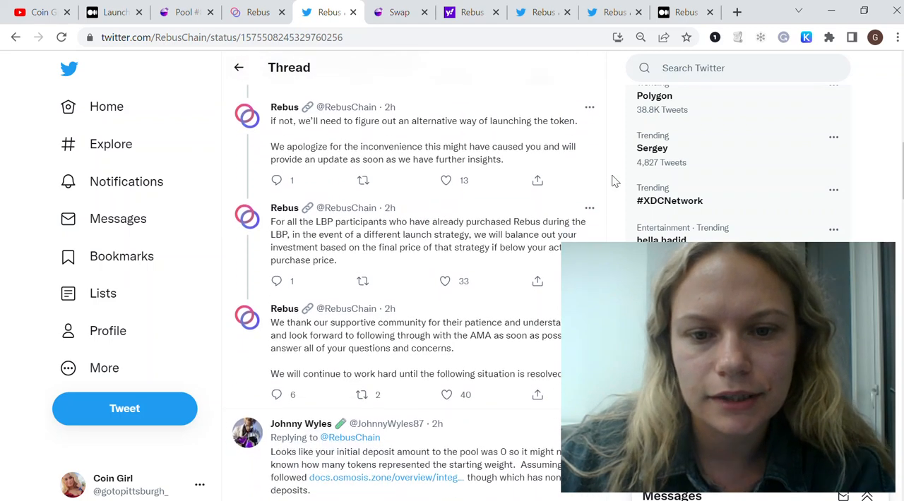
scroll("down", 3)
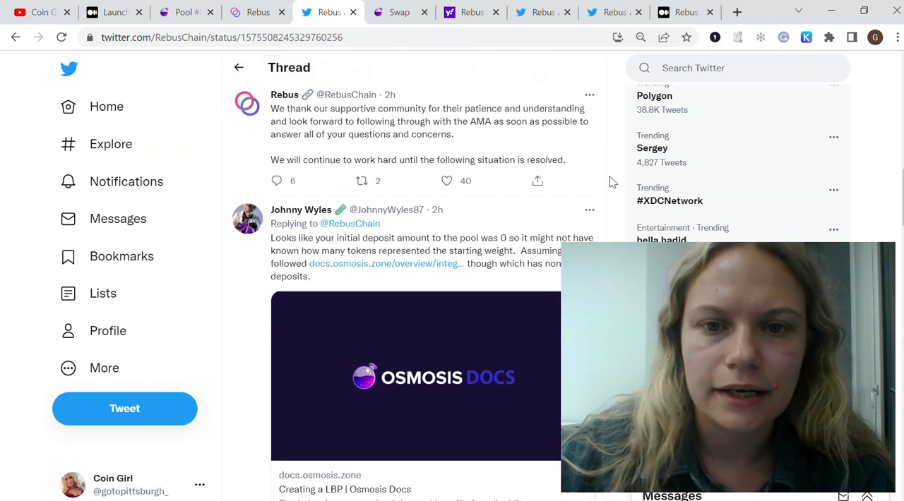
scroll("down", 3)
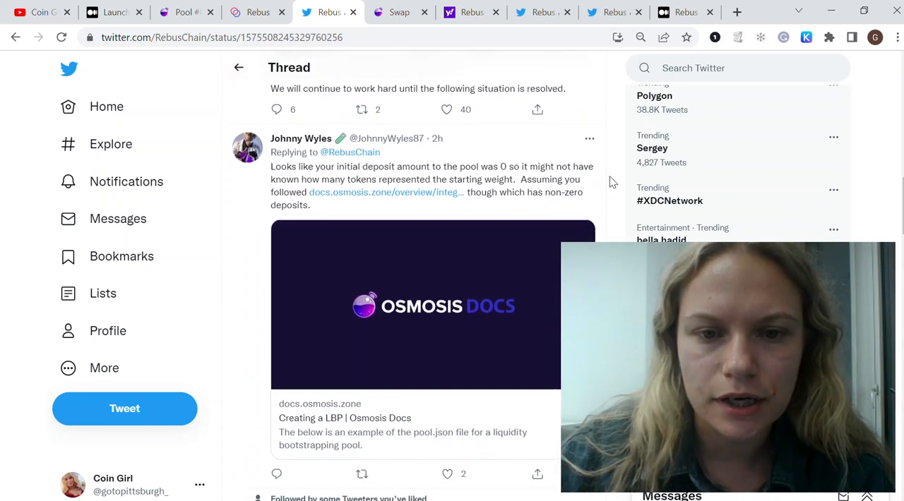
scroll("down", 3)
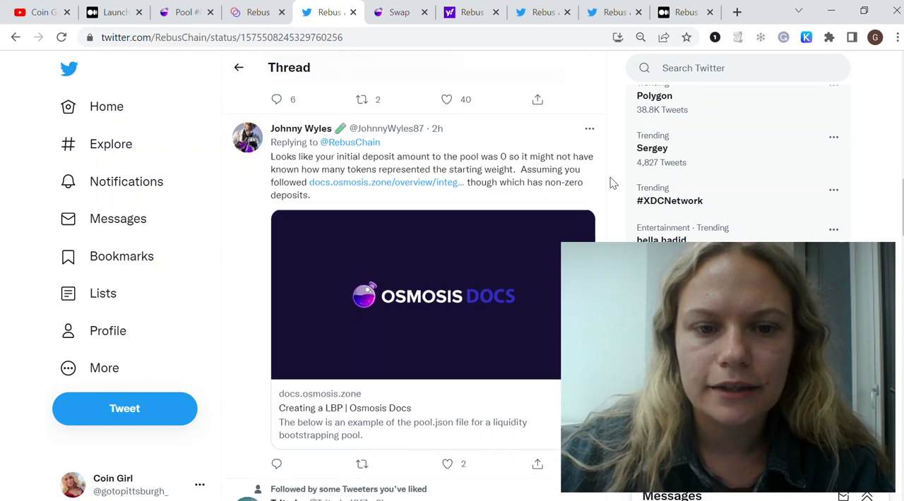
scroll("up", 3)
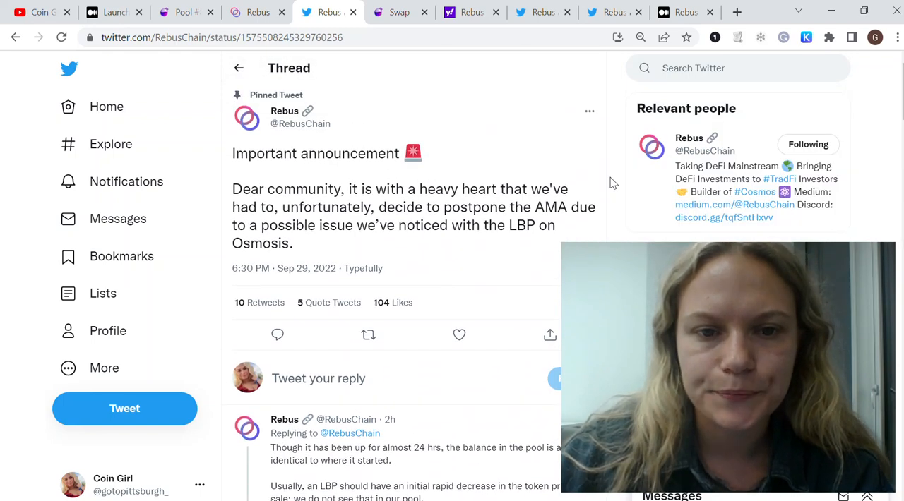
scroll("down", 3)
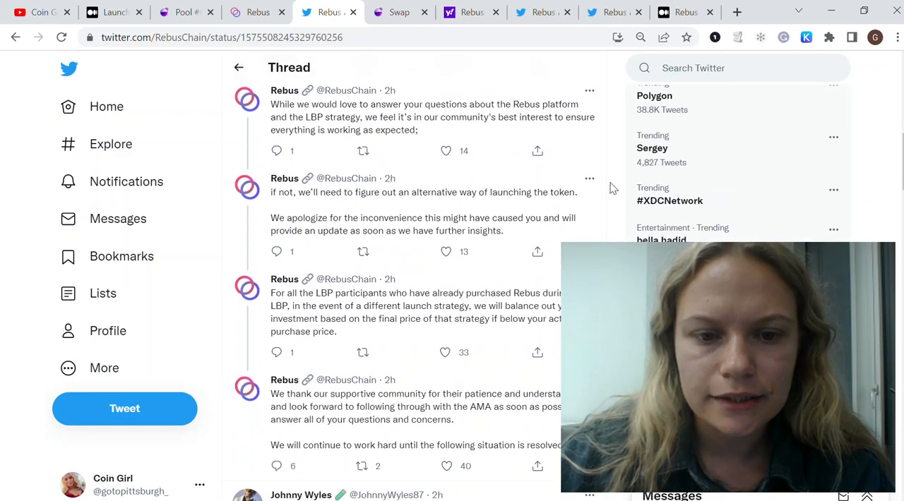
scroll("down", 3)
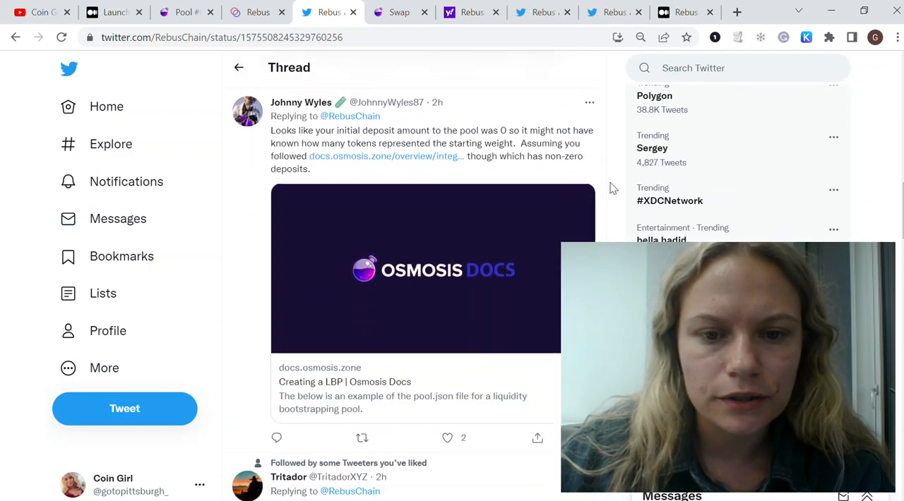
scroll("down", 3)
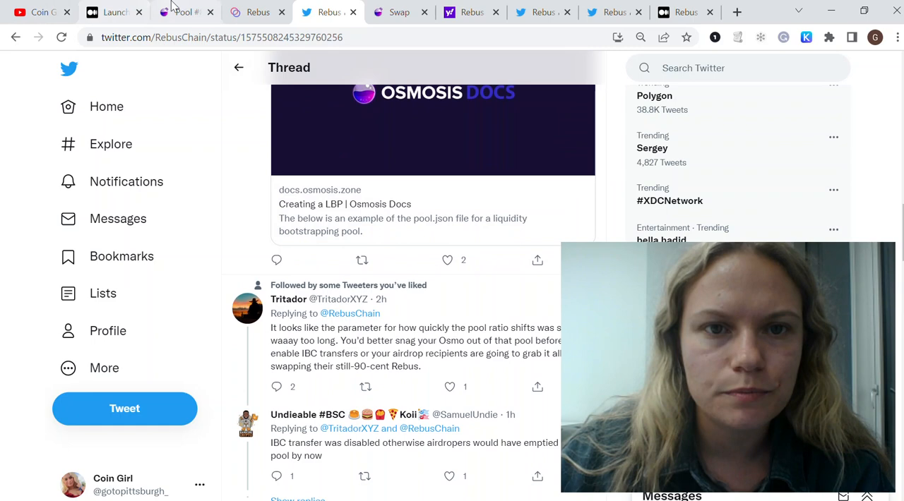
- Check the REBUS bootstrapping pool, reread the thread's top, then go to the Medium launch plan article
left_click(181, 11)
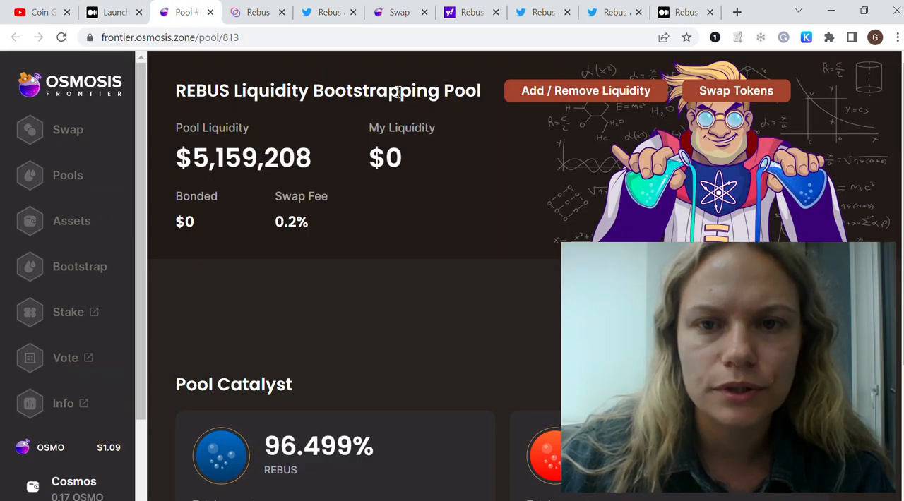
left_click(542, 11)
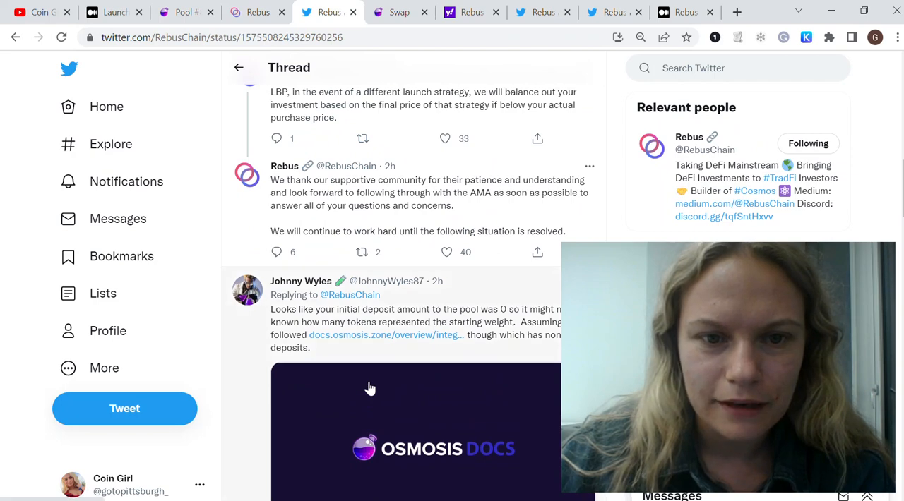
scroll("up", 3)
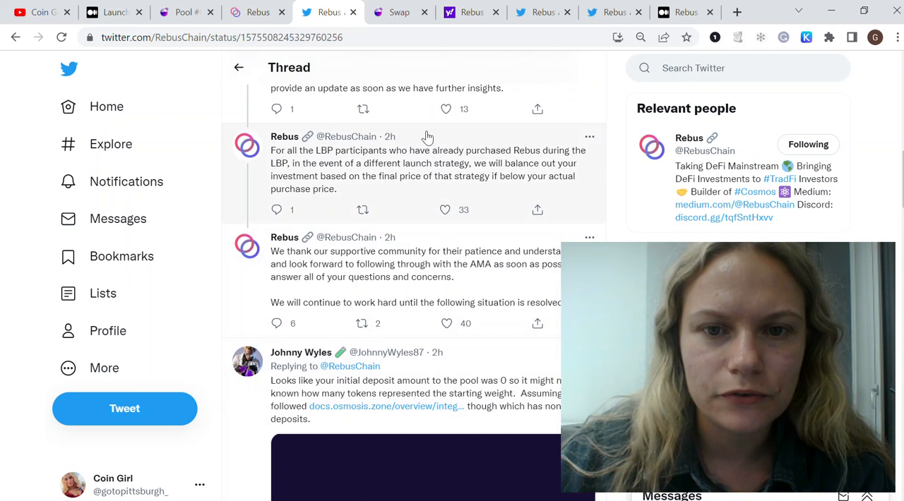
mouse_move(282, 181)
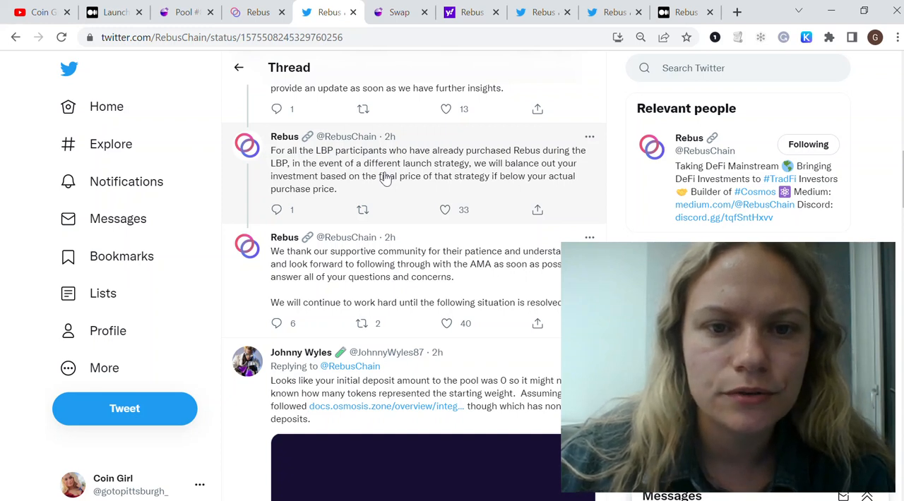
mouse_move(511, 190)
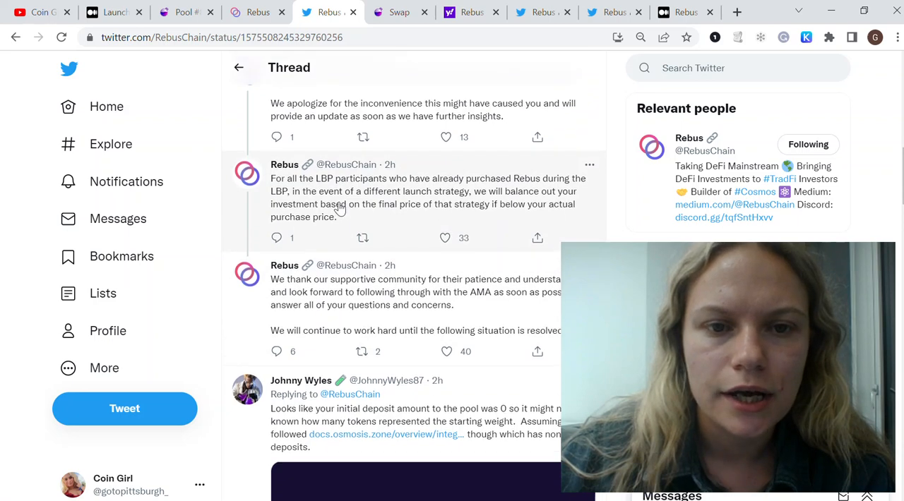
scroll("up", 3)
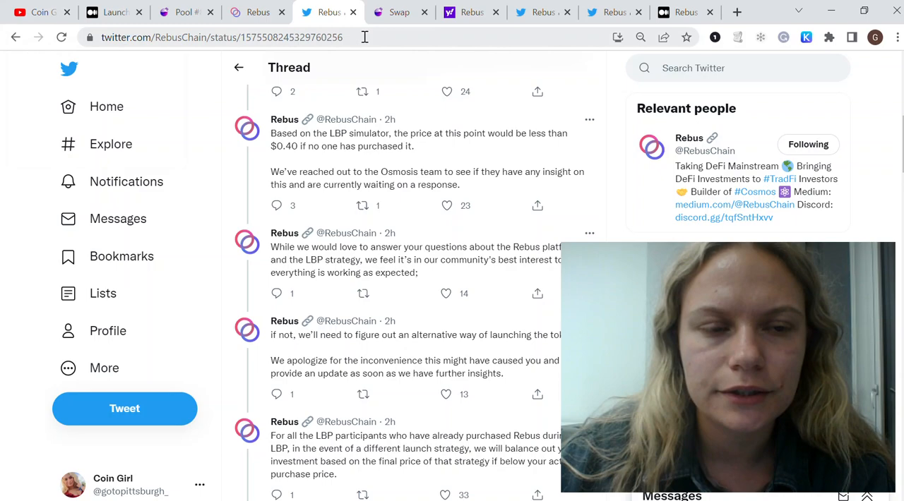
mouse_move(387, 159)
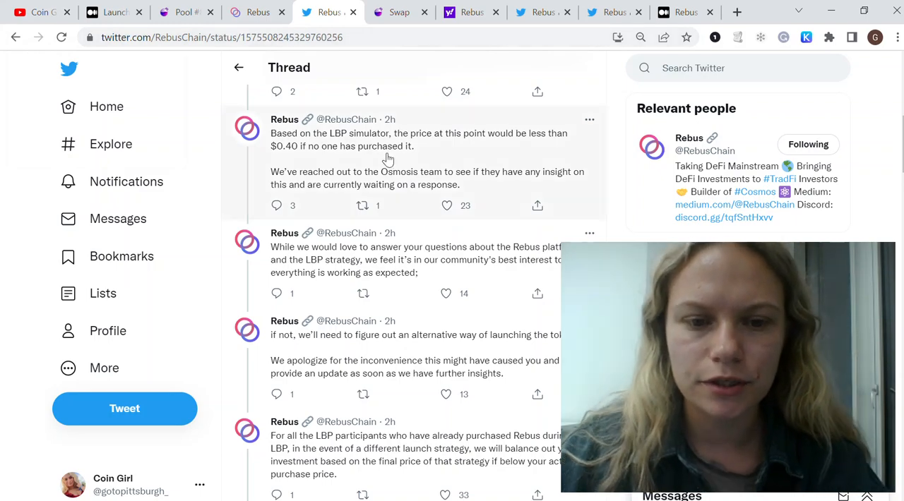
scroll("up", 3)
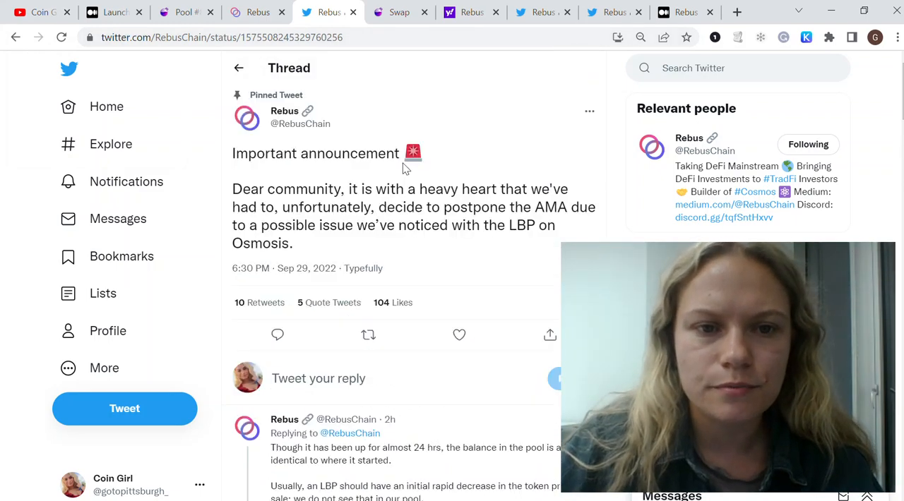
scroll("down", 3)
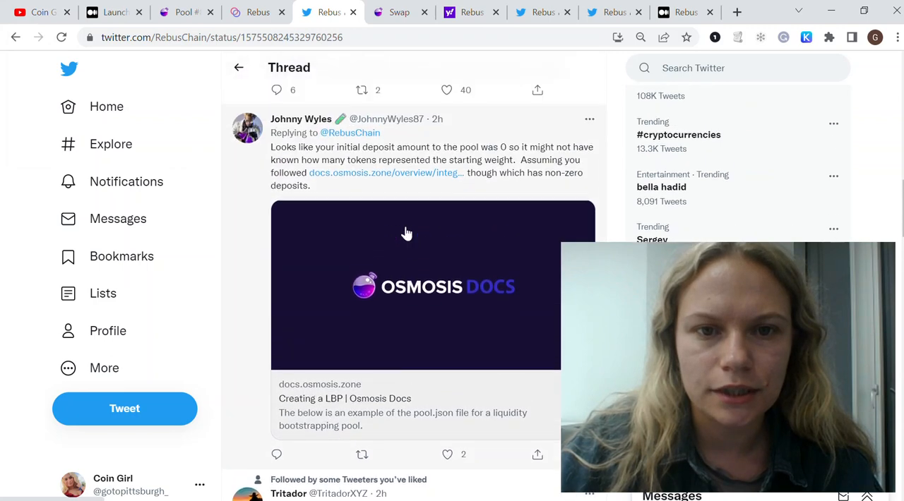
scroll("up", 3)
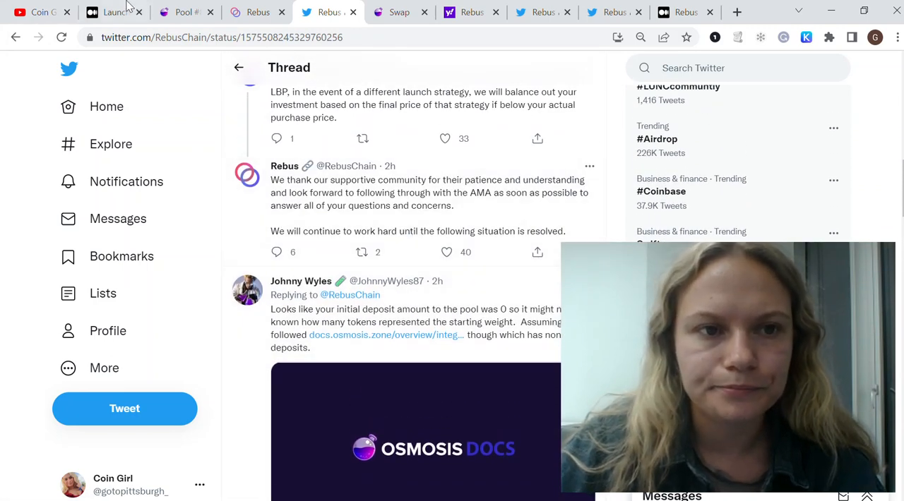
left_click(110, 12)
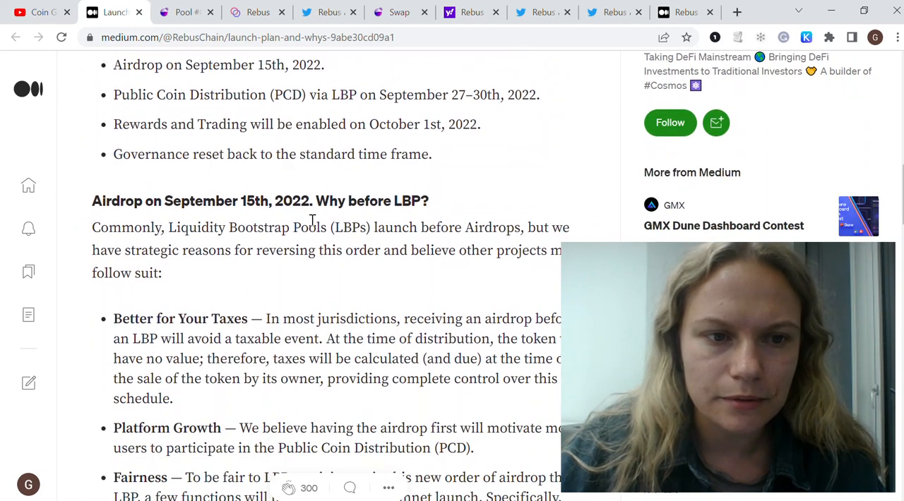
- Scroll the launch plan's airdrop, LBP and trading sections, then go to the Rebus airdrop claim page
scroll("up", 3)
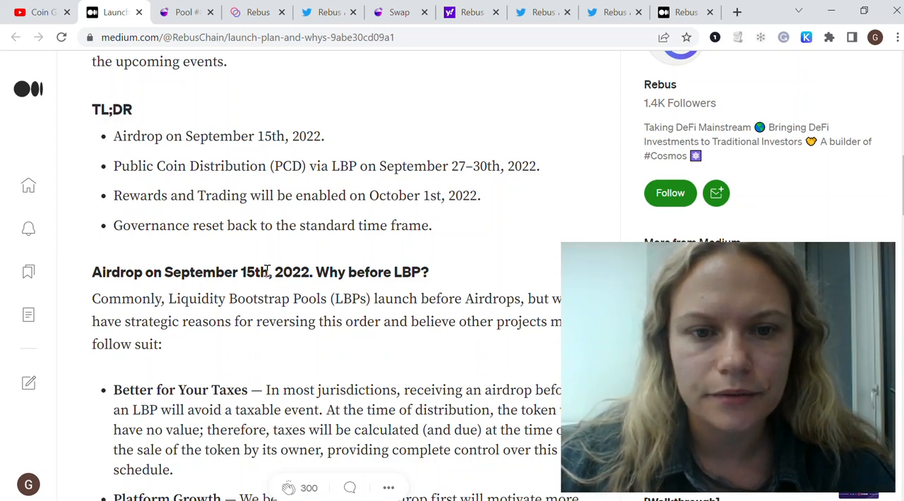
mouse_move(435, 257)
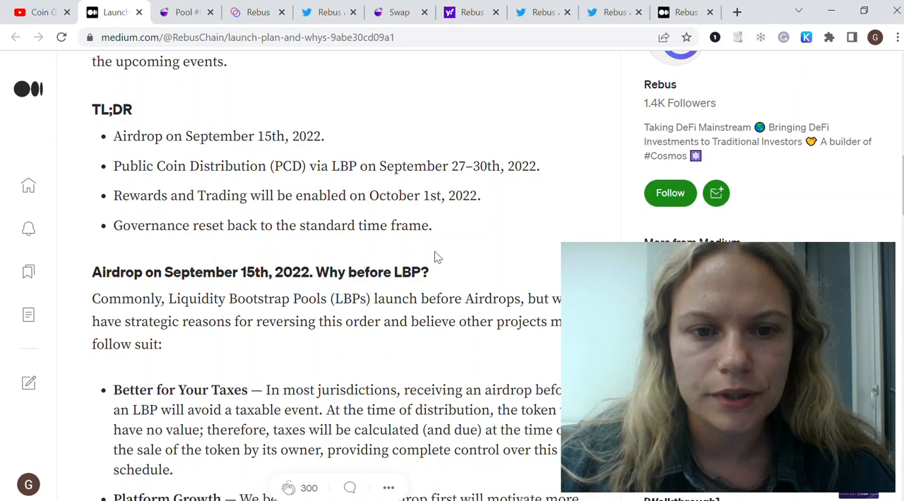
scroll("down", 3)
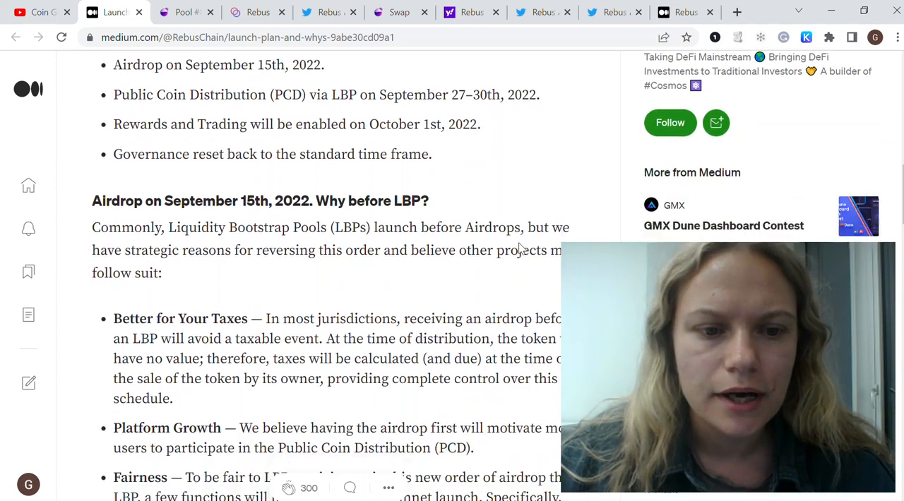
scroll("down", 3)
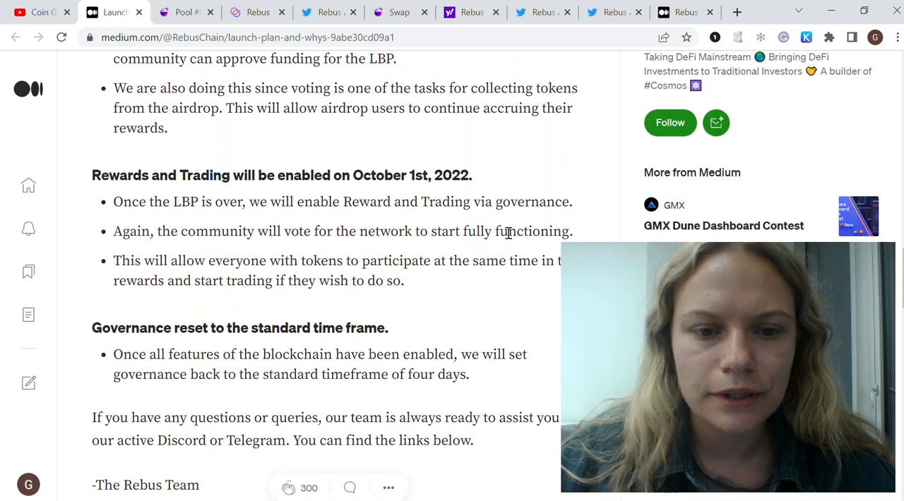
scroll("up", 3)
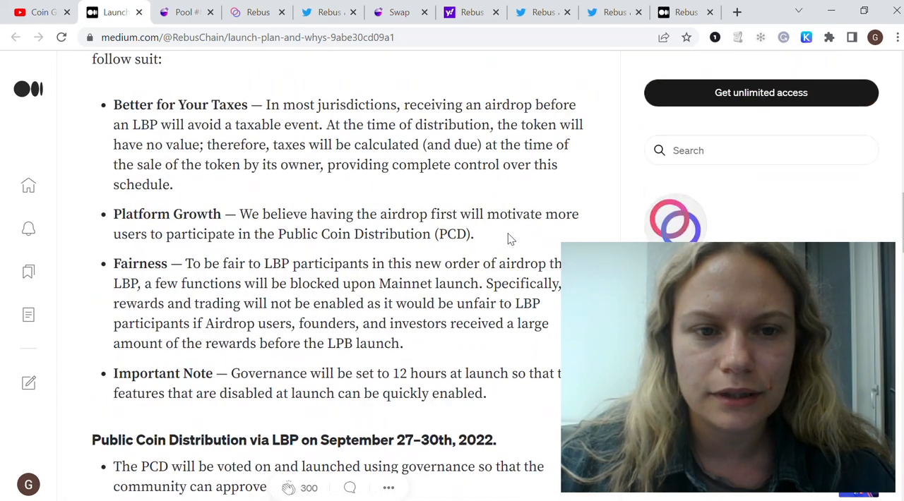
scroll("up", 3)
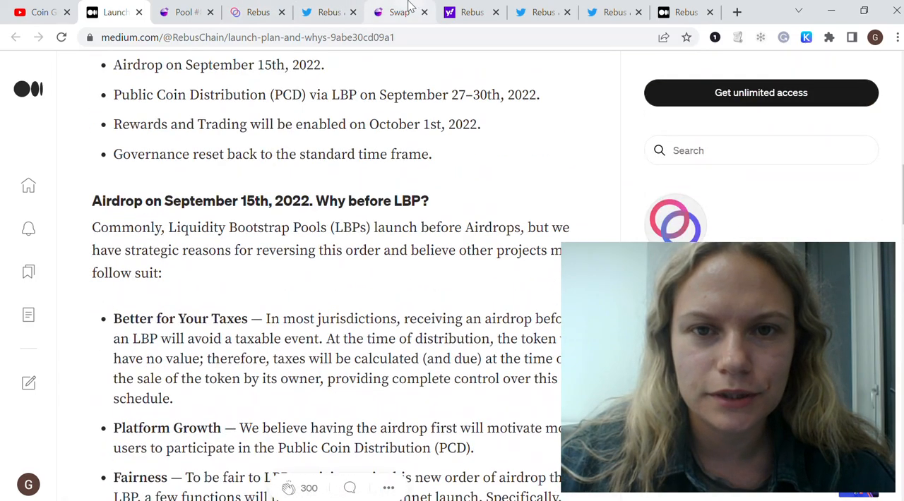
mouse_move(398, 11)
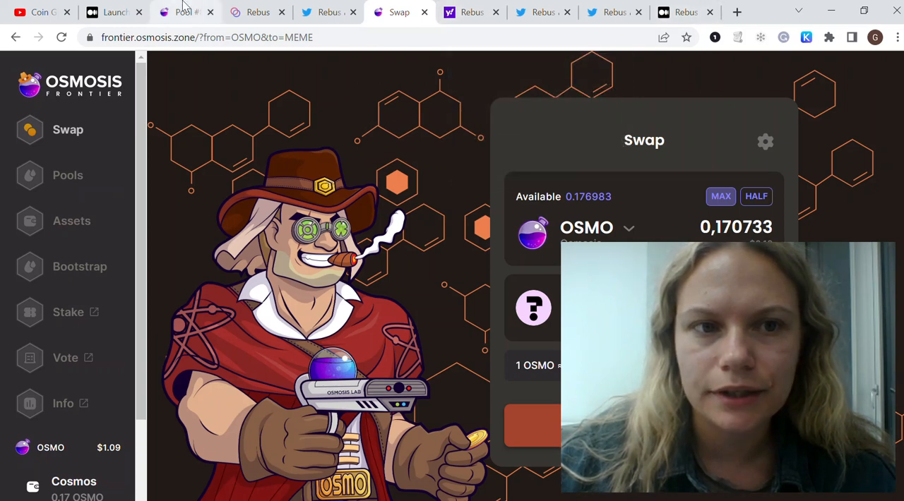
left_click(257, 11)
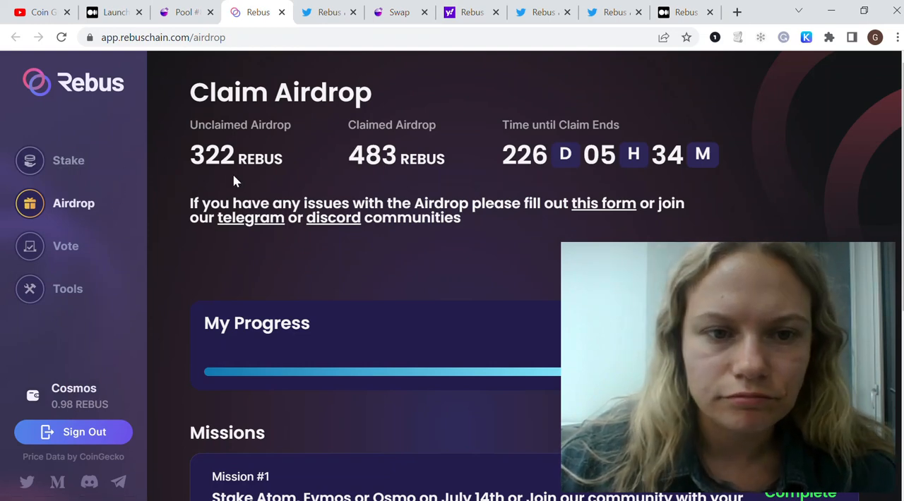
- Highlight the 483 REBUS claimed airdrop, glance at Missions, then go to the YouTube uploads
double_click(211, 154)
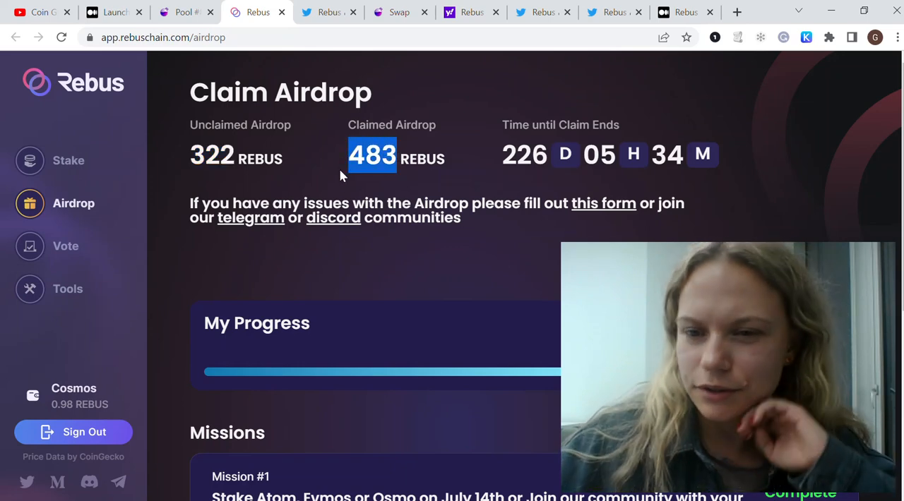
scroll("down", 3)
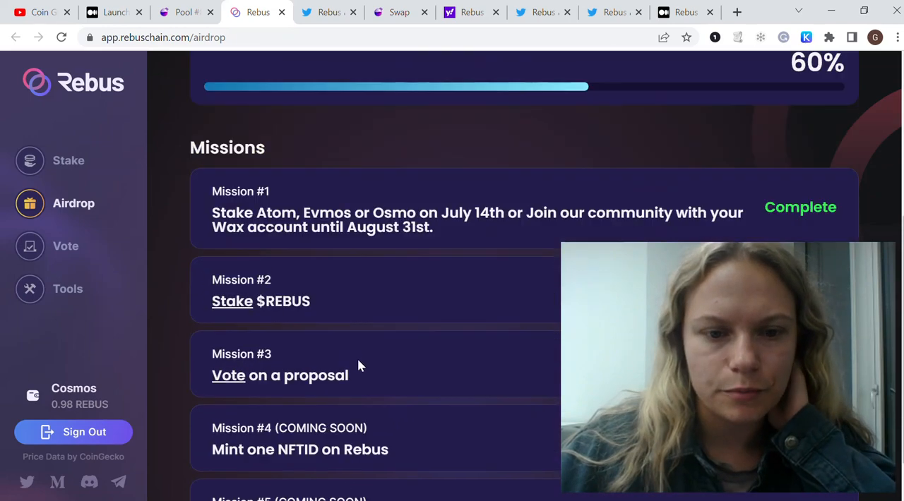
scroll("up", 3)
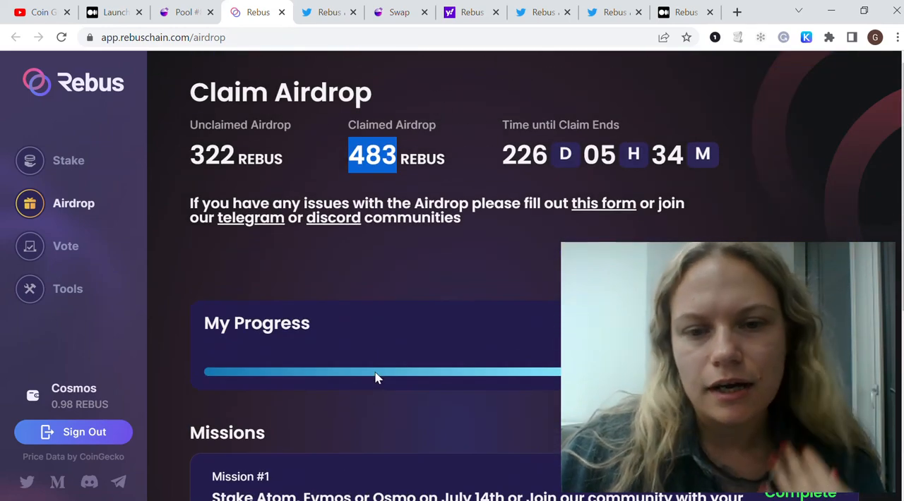
left_click(40, 11)
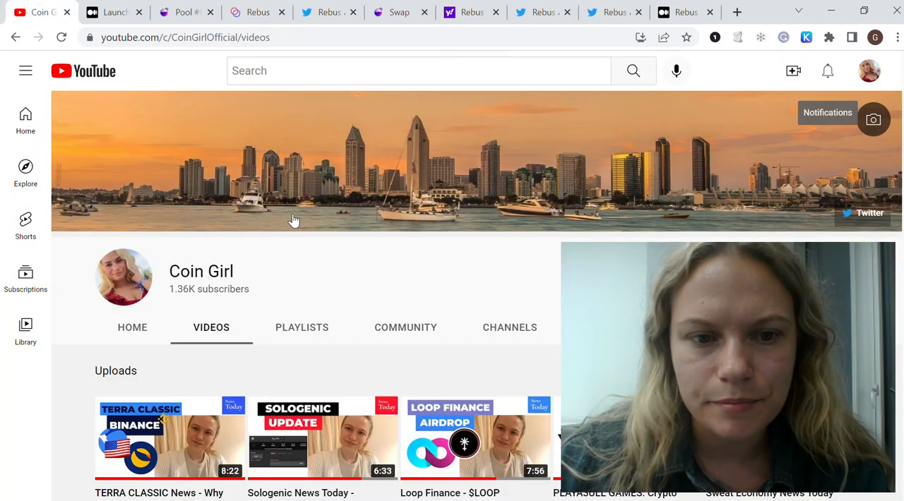
- Play the video 'What is Rebuschain? $REBUS Price Prediction' and pause it
scroll("down", 3)
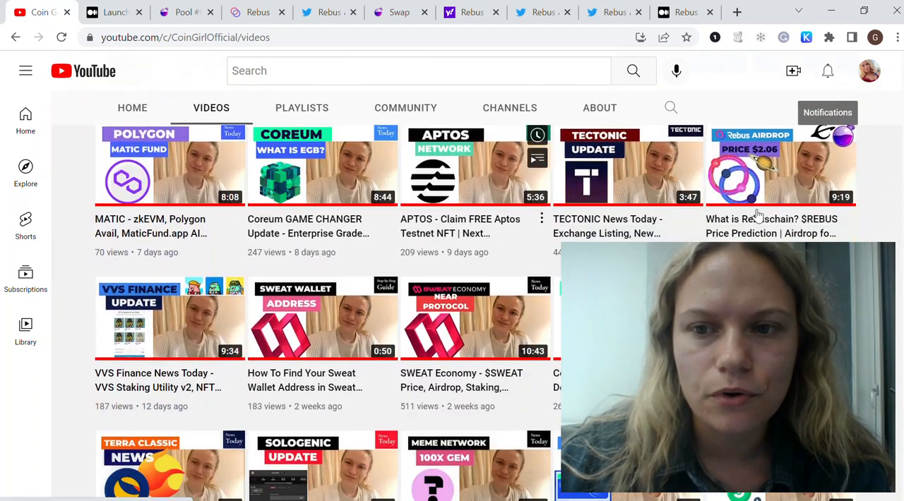
left_click(780, 167)
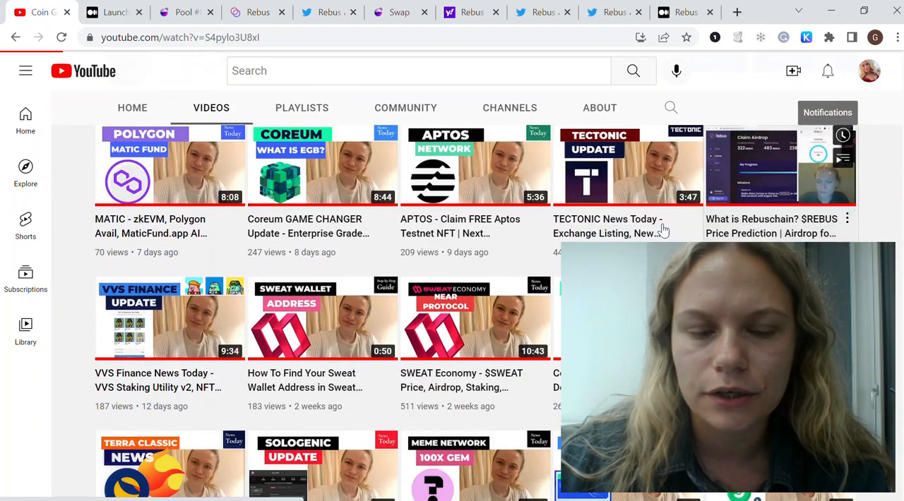
left_click(779, 166)
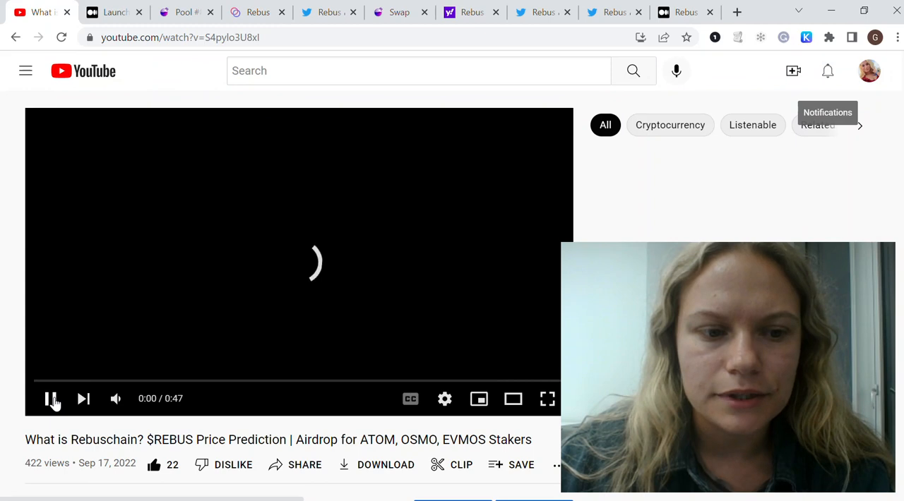
left_click(51, 398)
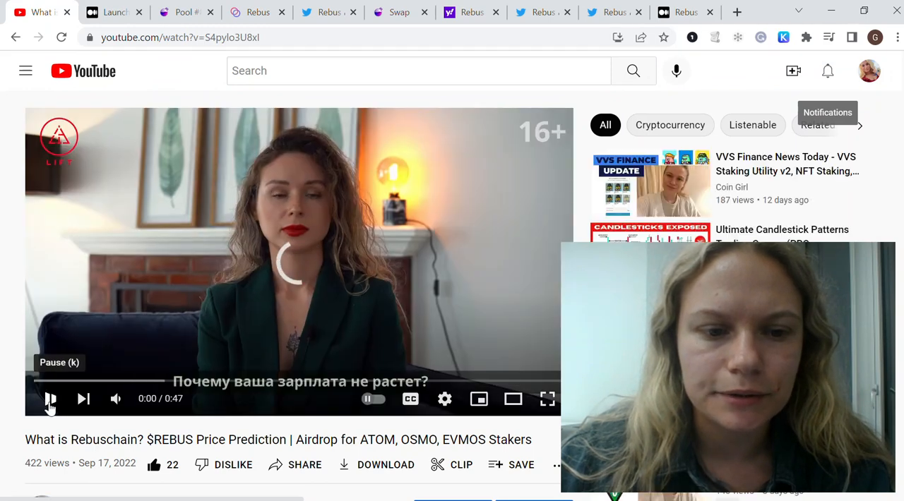
left_click(51, 399)
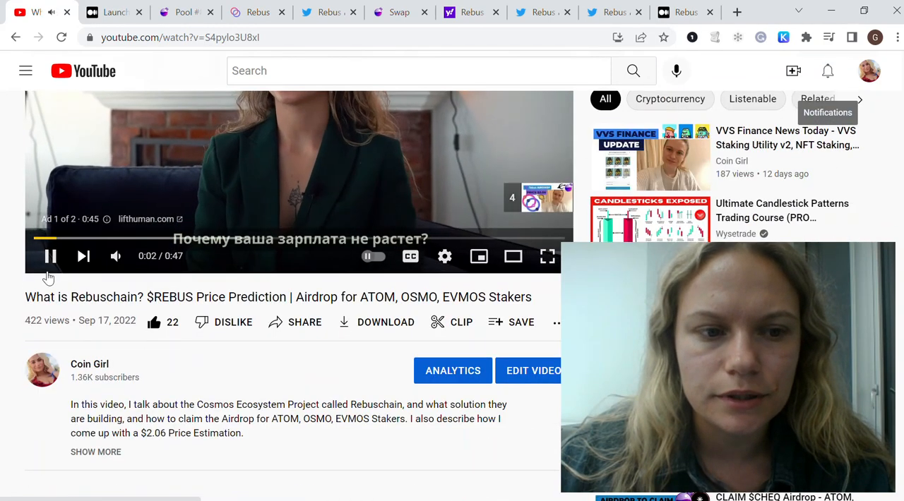
left_click(49, 257)
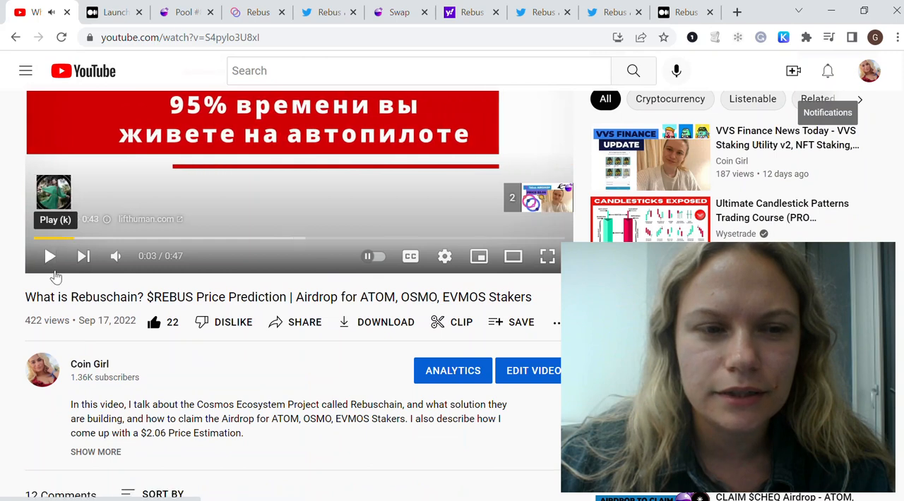
- Highlight the $2.06 price estimate in the video description
scroll("down", 3)
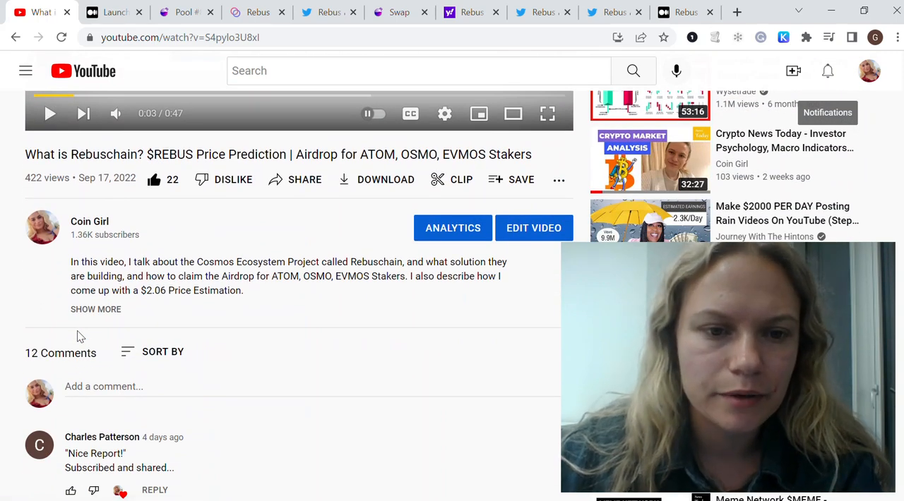
mouse_move(150, 288)
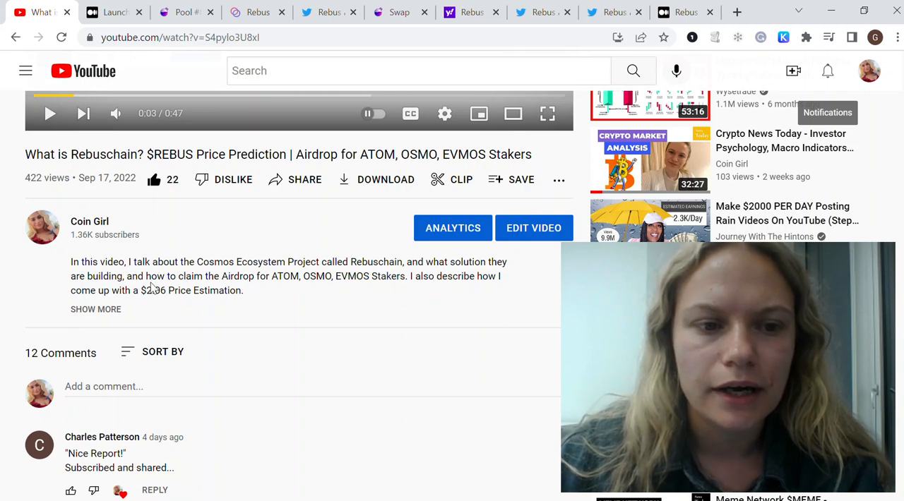
double_click(152, 291)
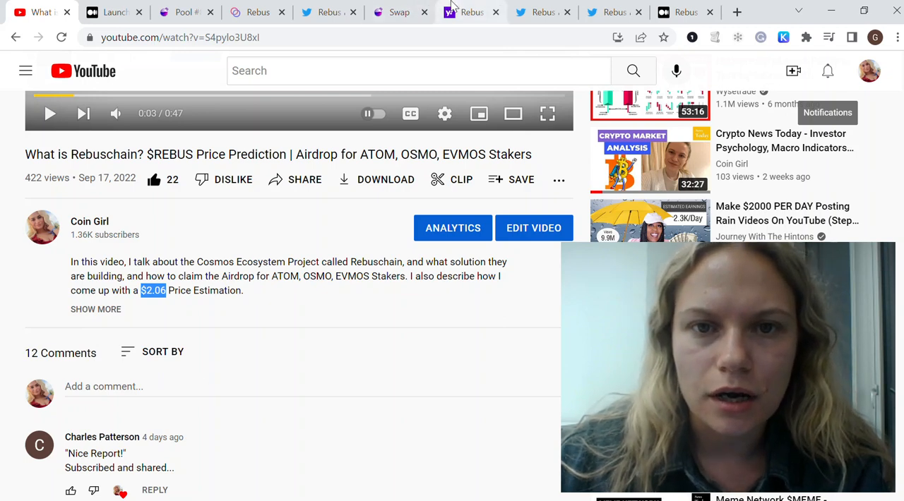
- Show the 'Rebus Announces Public Coin Distribution via Osmosis' article and highlight 'via Osmosis' in its headline
left_click(471, 11)
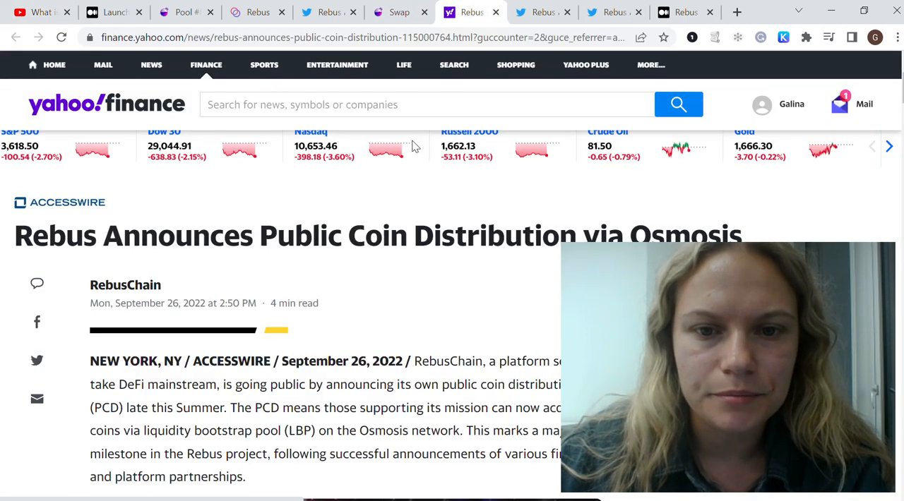
scroll("down", 3)
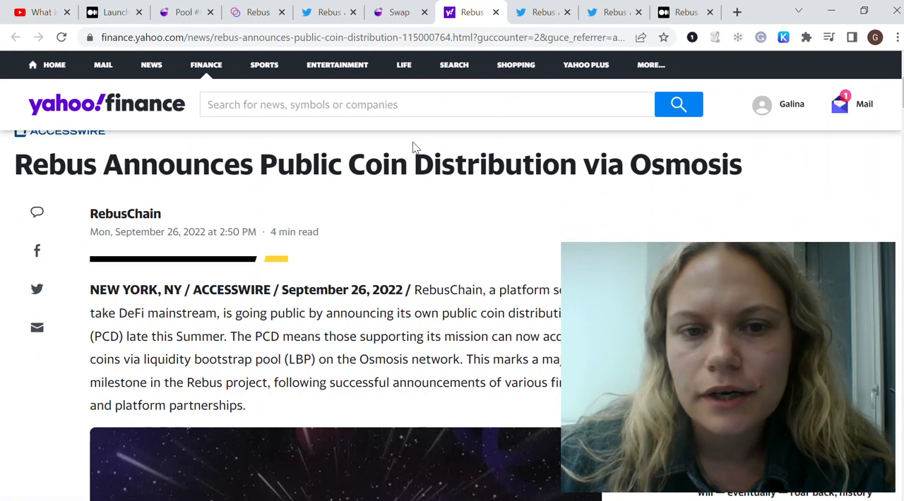
mouse_move(271, 156)
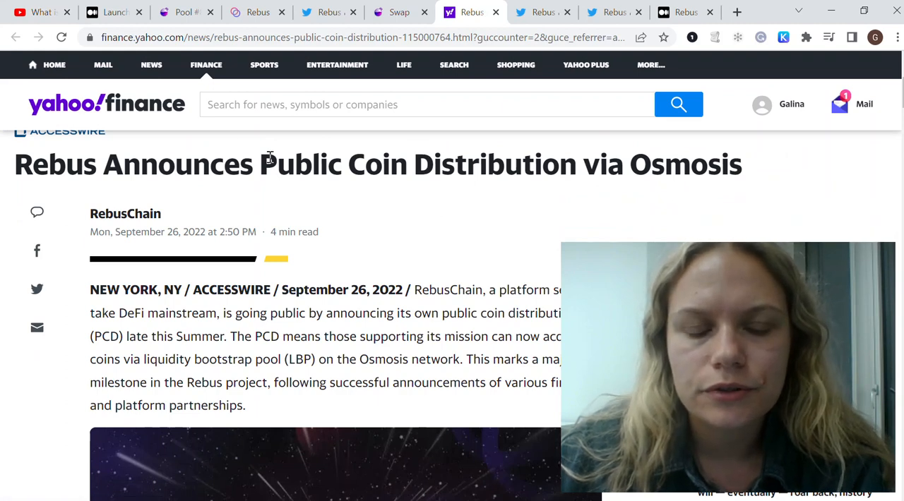
double_click(267, 163)
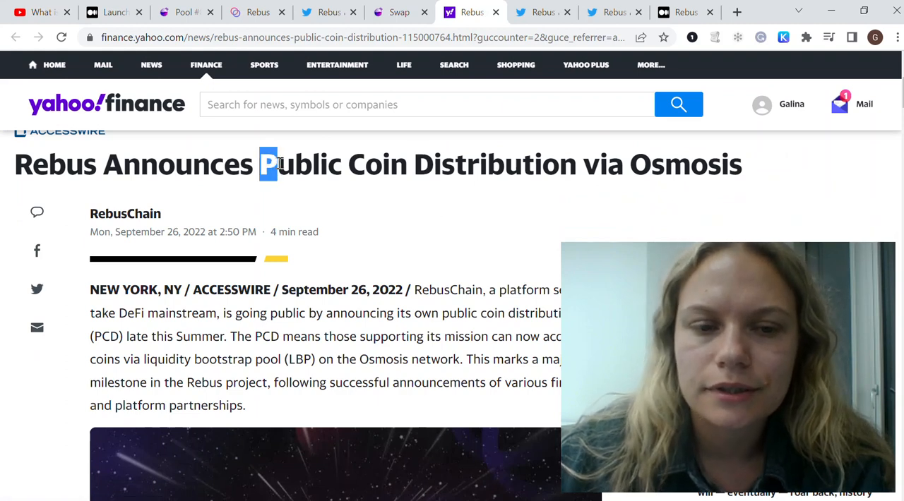
left_click_drag(268, 163, 576, 164)
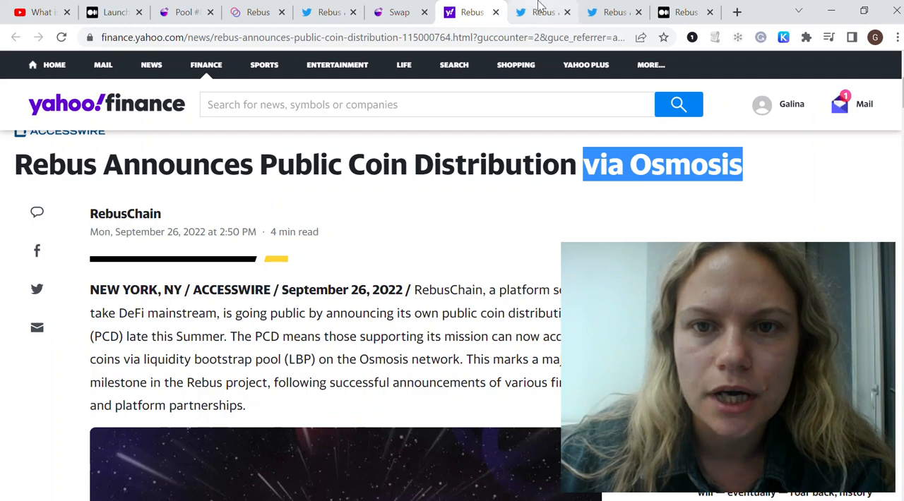
- Show the RebusChain tweet's REBUS Coin Allocation and Distribution infographic
left_click(543, 11)
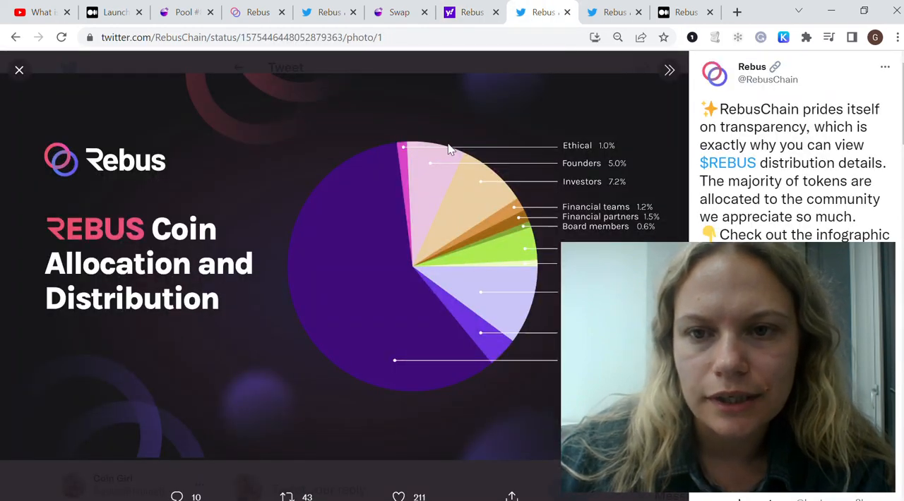
left_click(19, 71)
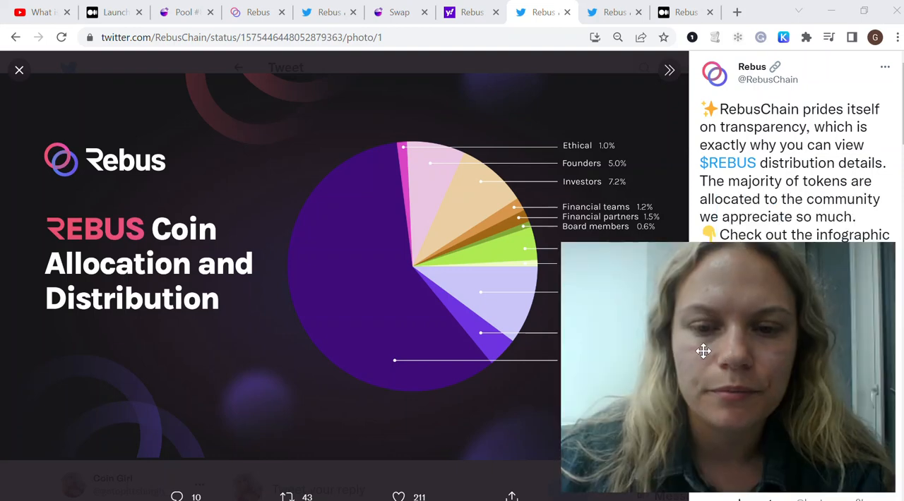
left_click(181, 12)
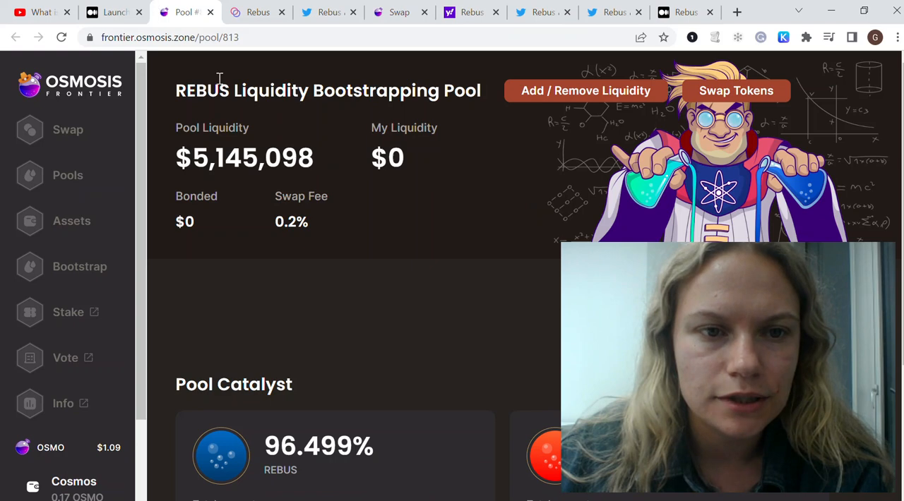
triple_click(328, 90)
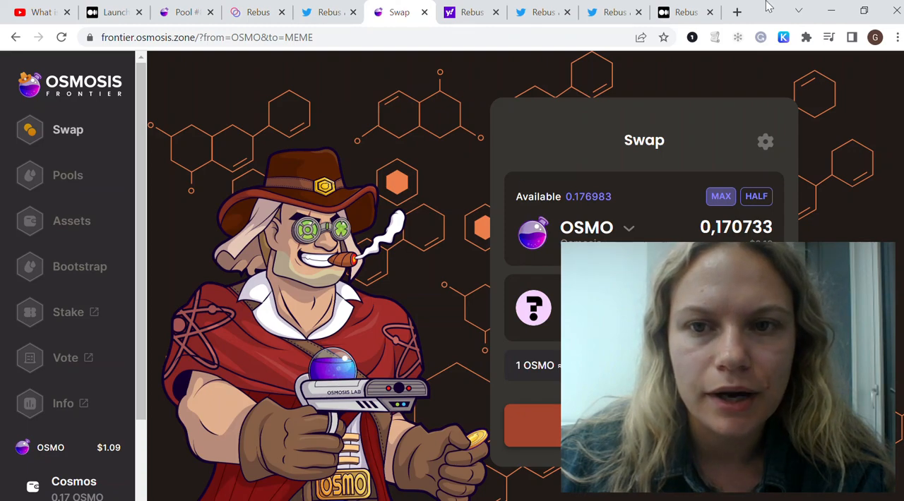
left_click(610, 12)
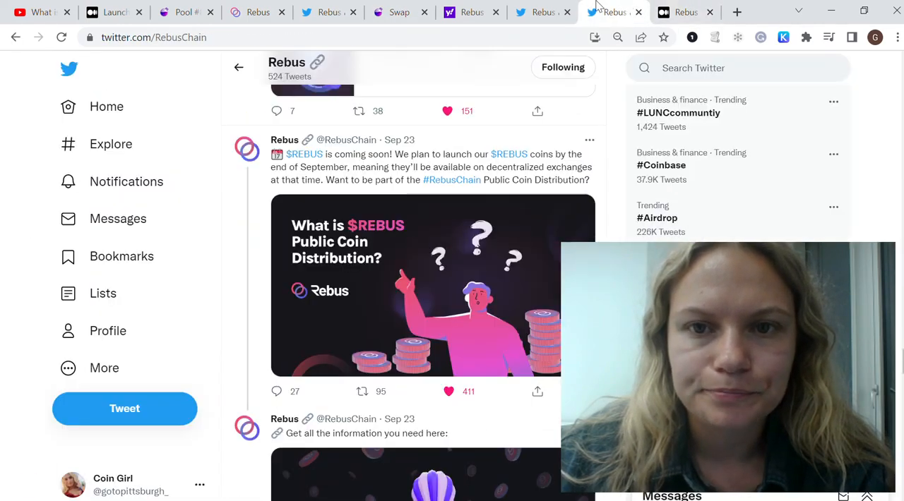
left_click(432, 473)
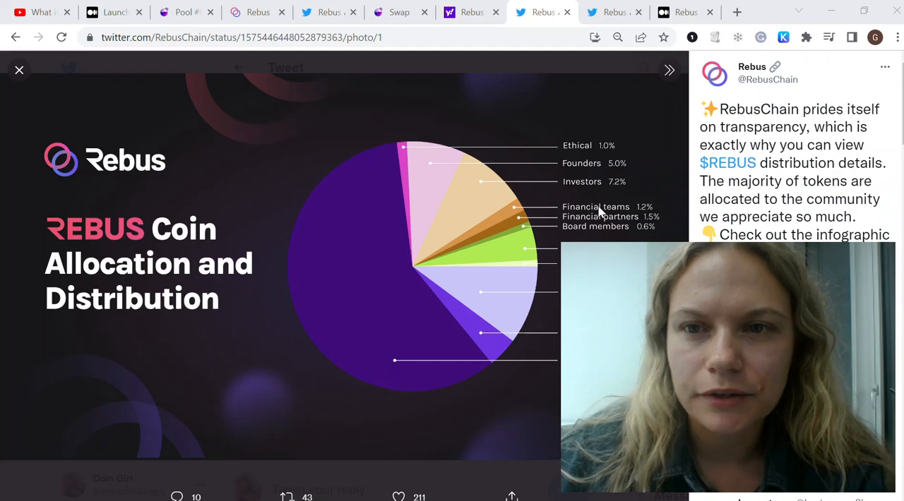
- Read the Rebus Product Overview article down to its table of six product types with risks and returns
left_click(685, 12)
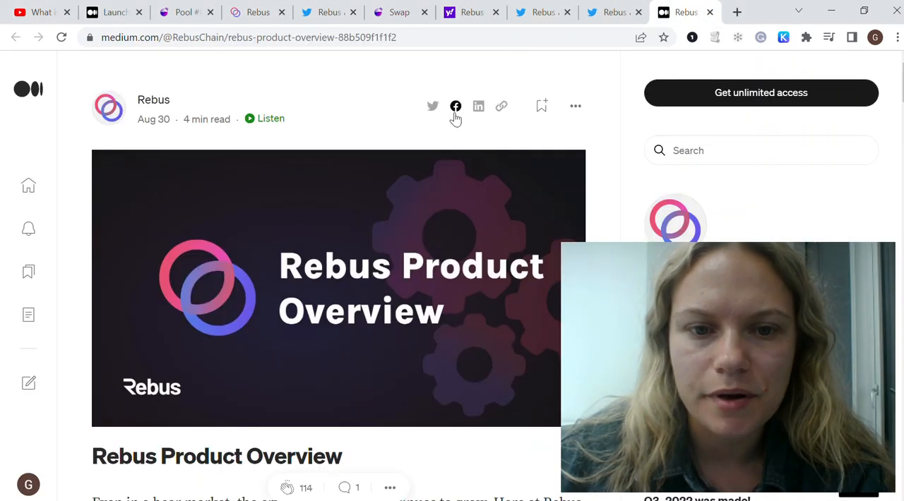
scroll("down", 3)
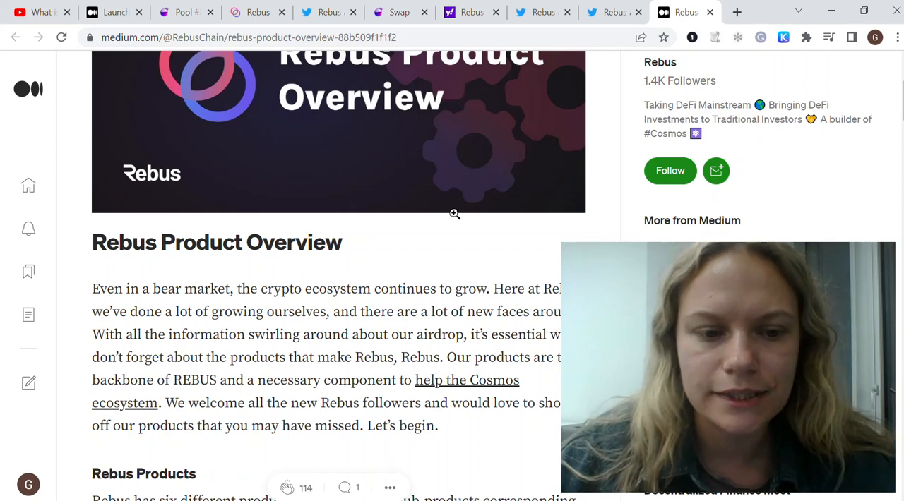
scroll("up", 3)
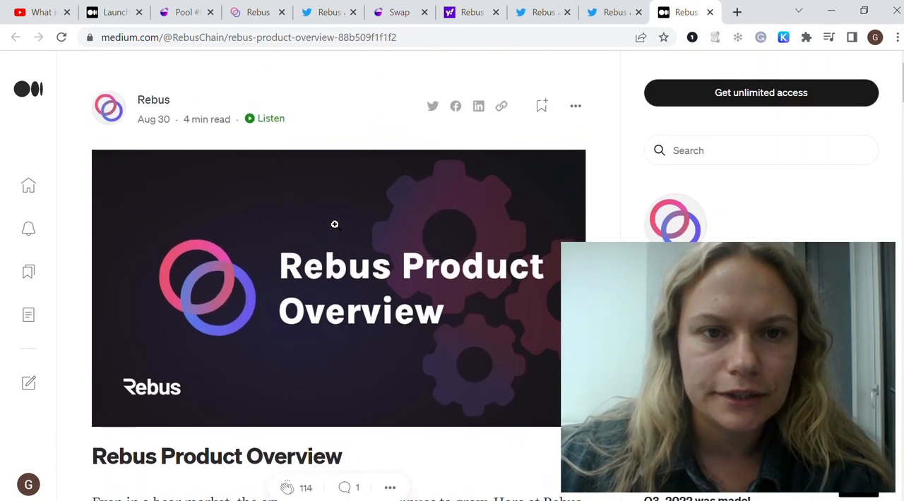
mouse_move(339, 96)
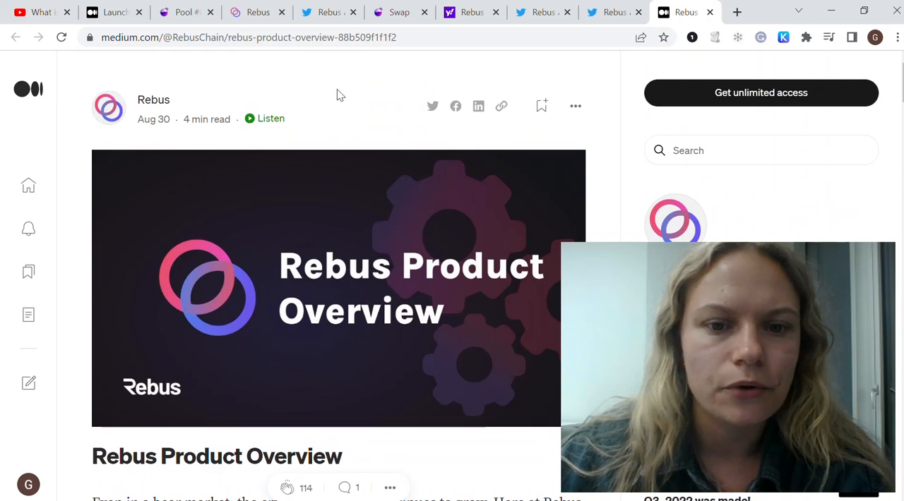
scroll("down", 3)
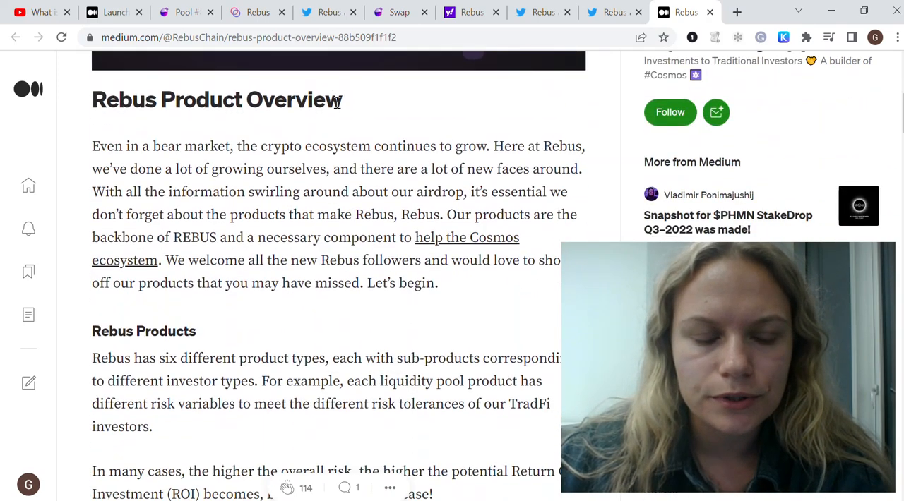
scroll("down", 3)
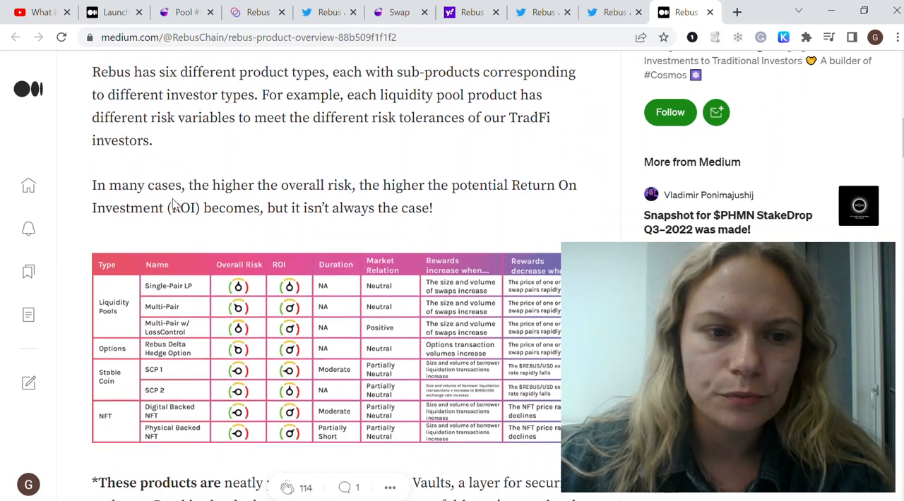
scroll("down", 3)
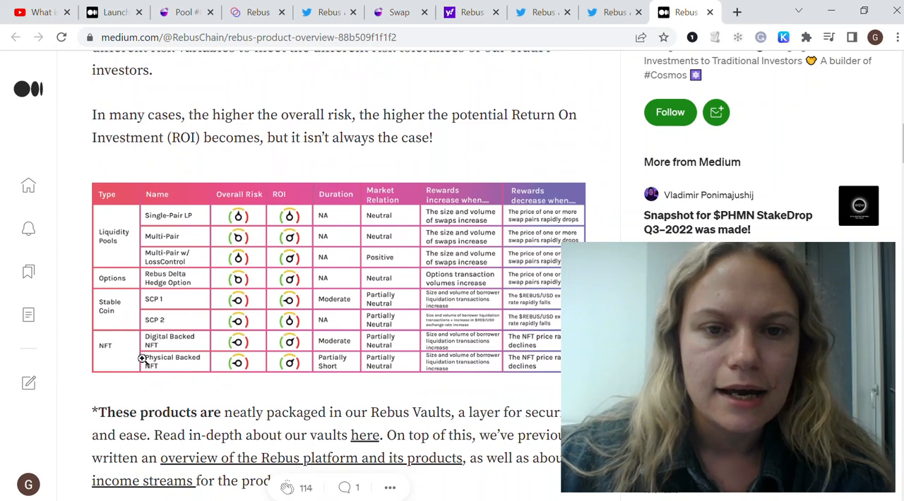
mouse_move(229, 213)
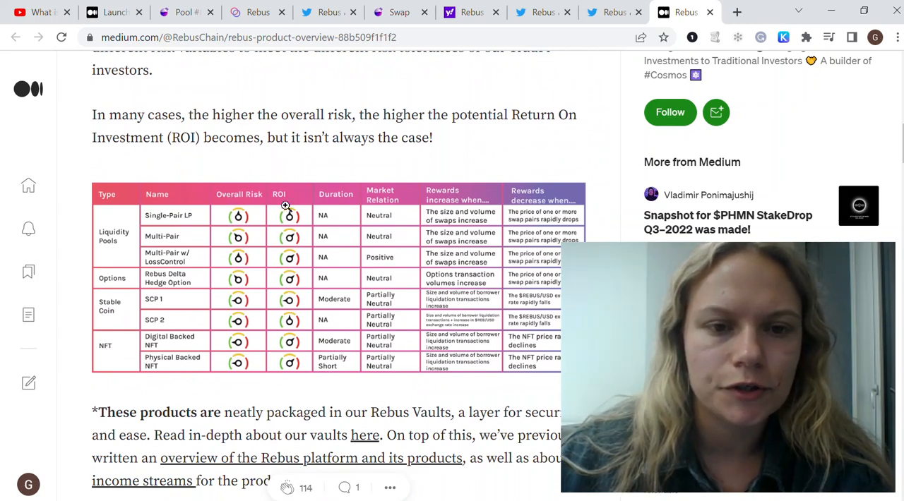
mouse_move(362, 390)
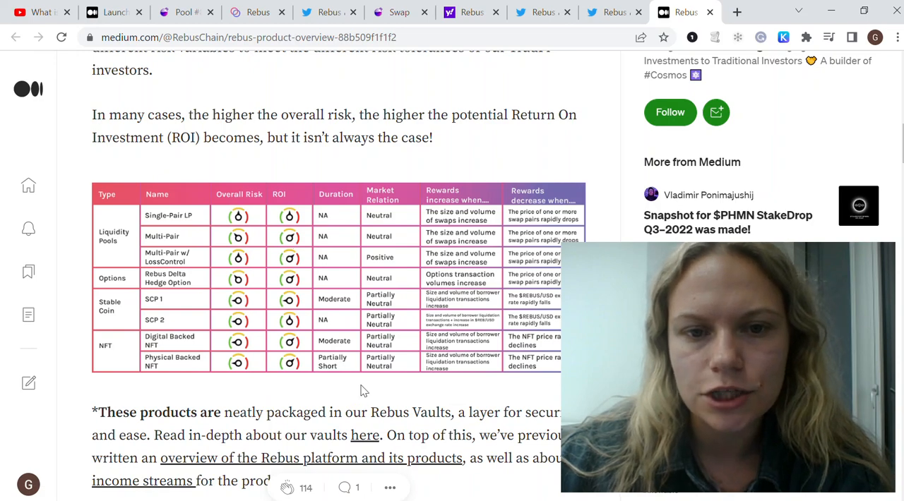
- Read past Ribor, staking, liquidity, NFT and stablecoin products to the Machine Learning Products section
scroll("down", 3)
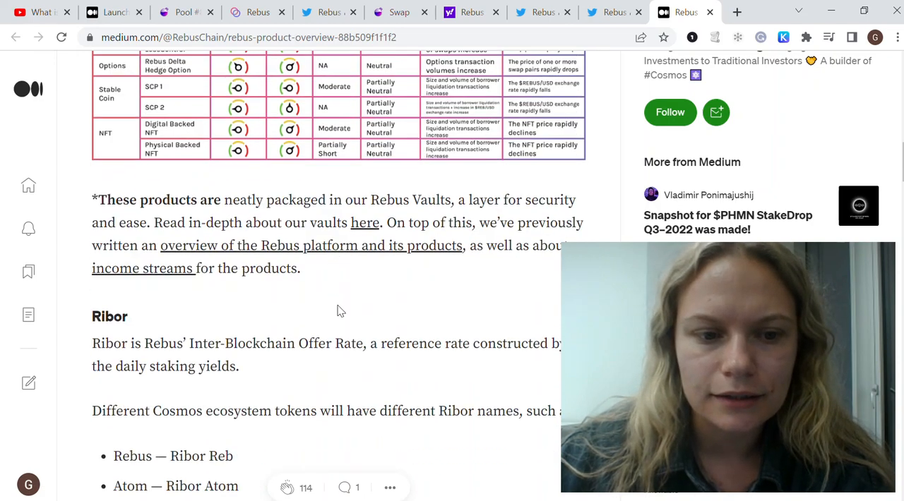
scroll("down", 3)
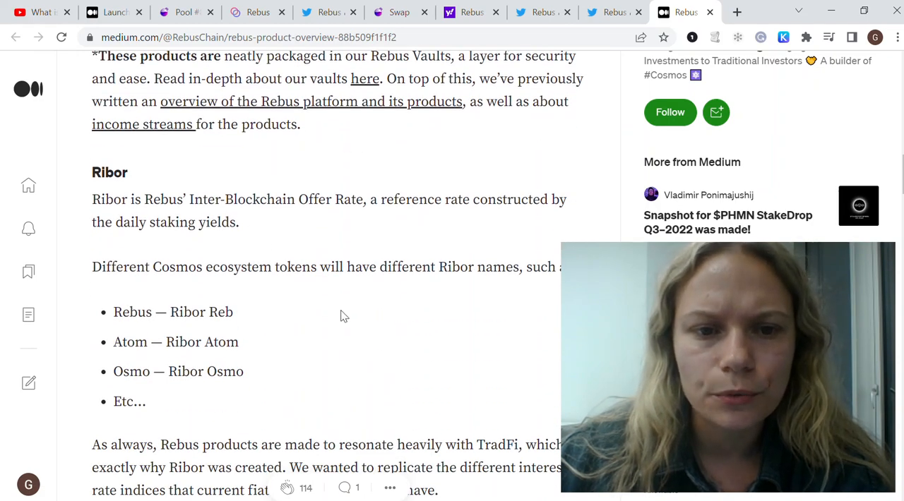
scroll("down", 3)
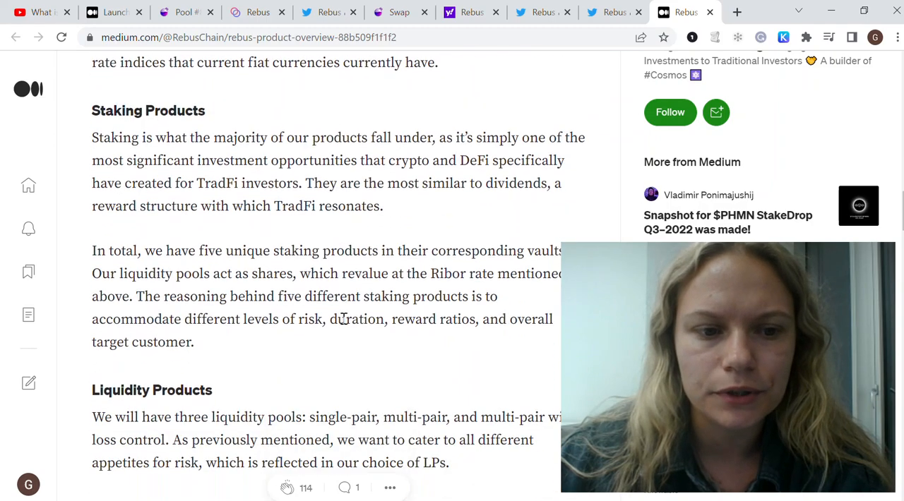
scroll("up", 3)
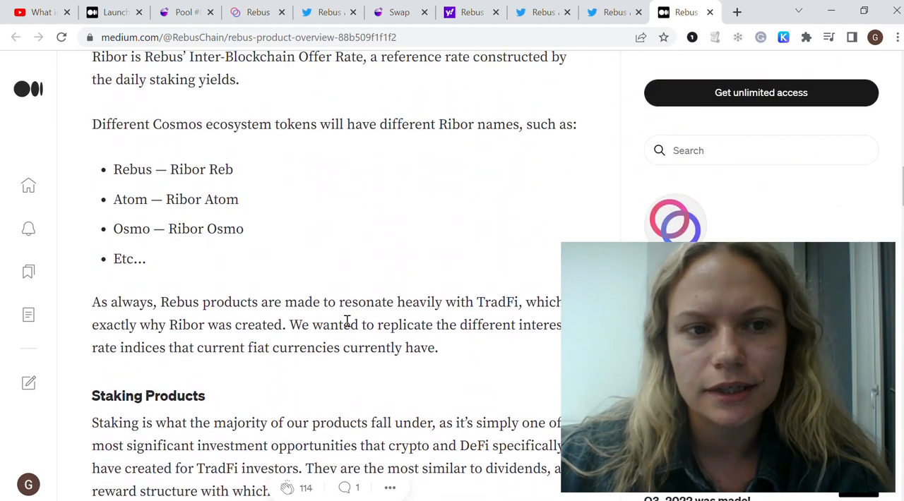
scroll("down", 3)
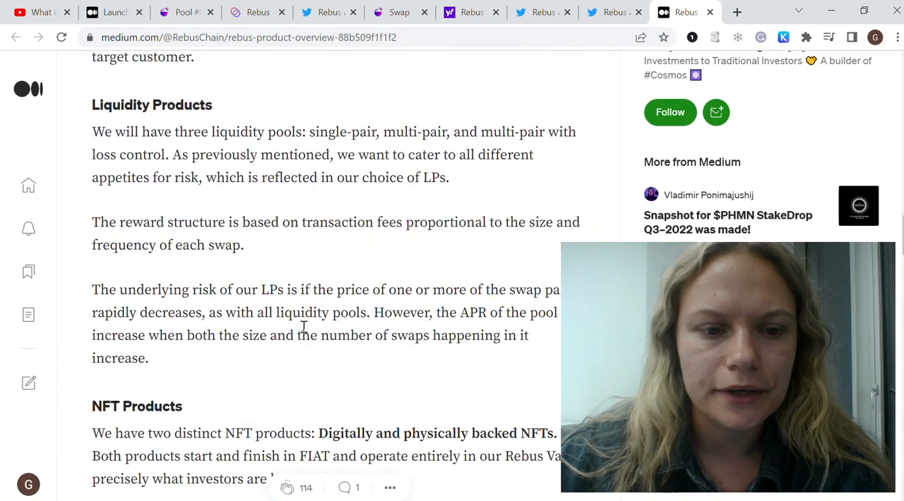
scroll("down", 3)
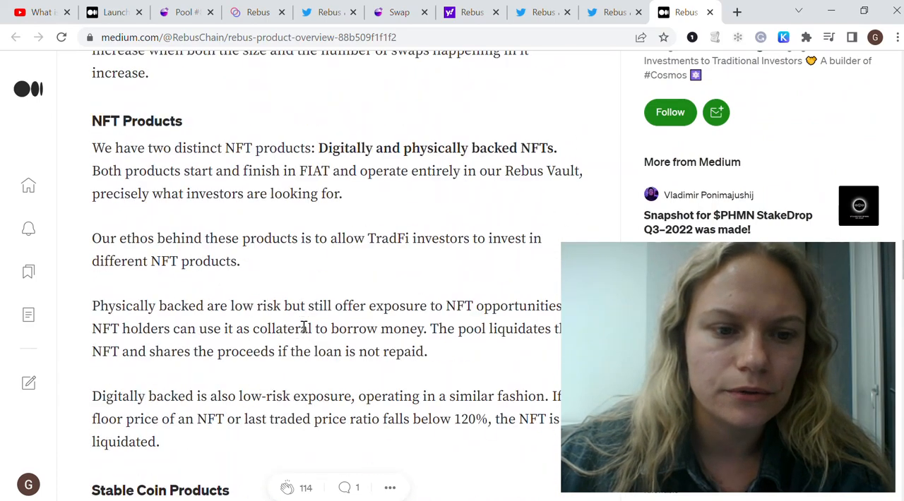
scroll("down", 3)
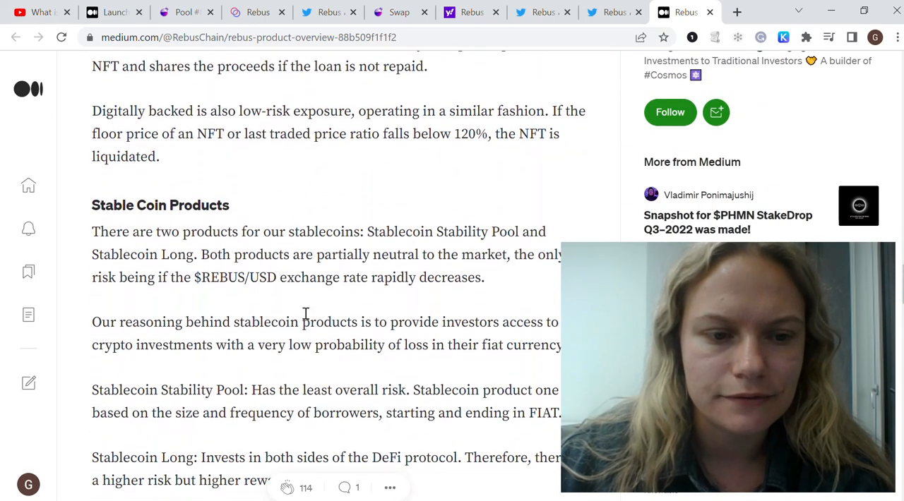
scroll("down", 3)
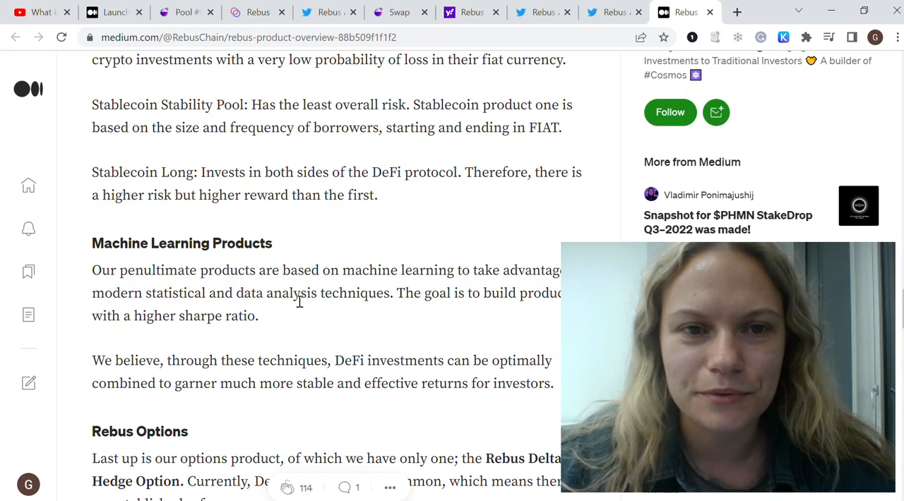
mouse_move(251, 311)
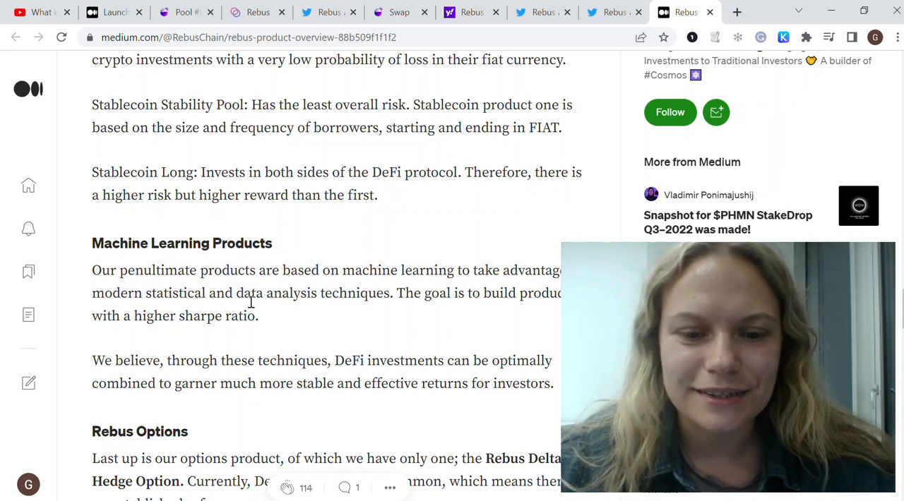
mouse_move(288, 339)
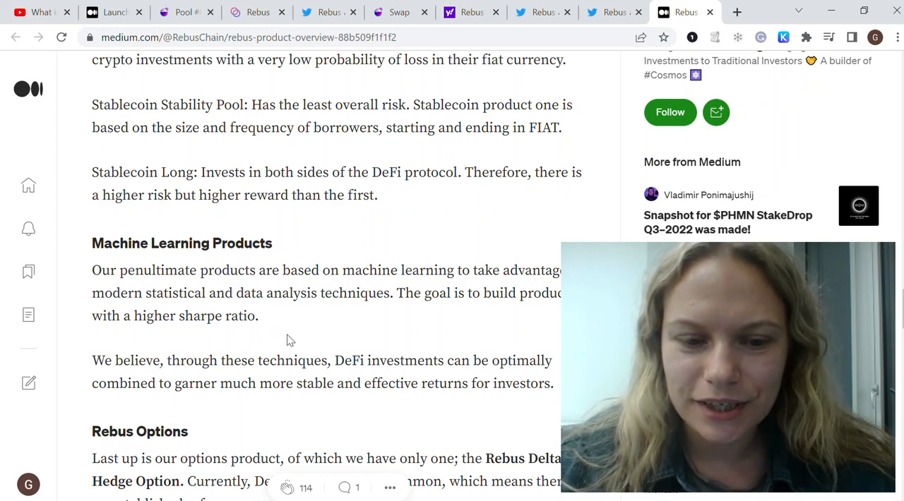
mouse_move(338, 422)
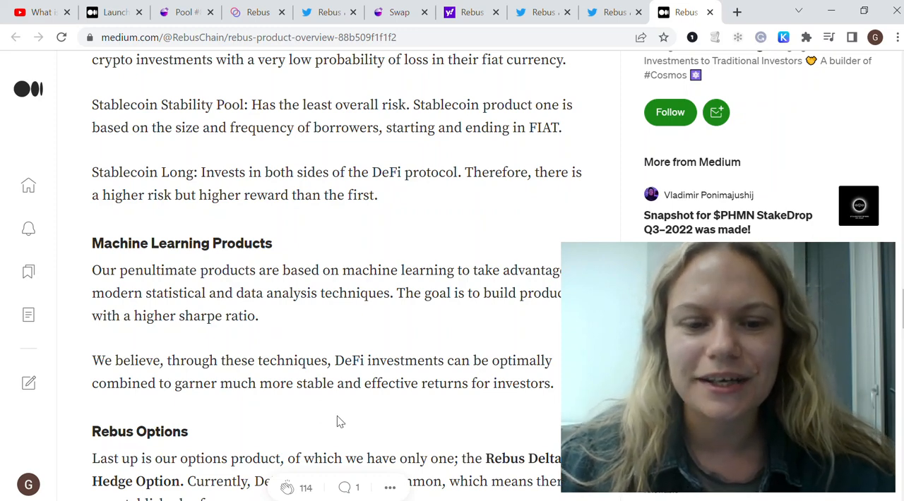